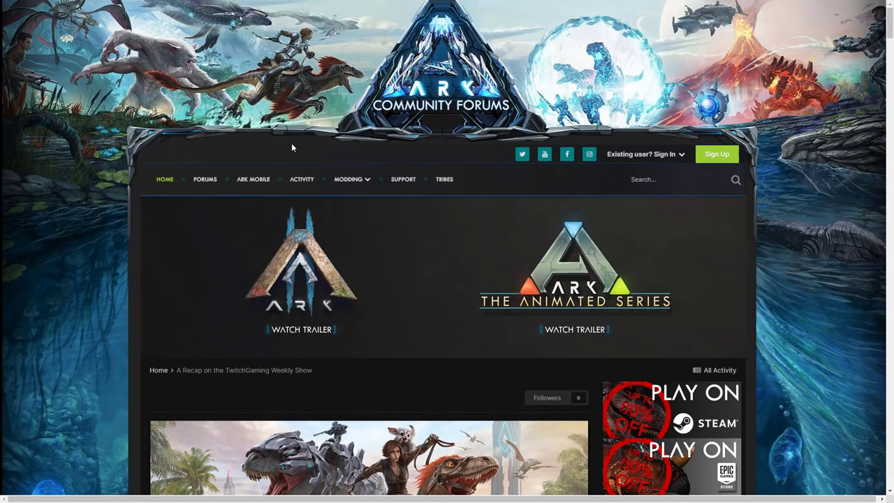
Scroll past the forum header banner to the recap post title and Biome Variants heading.
{"action": "scroll", "scroll_direction": "down", "scroll_amount": 3}
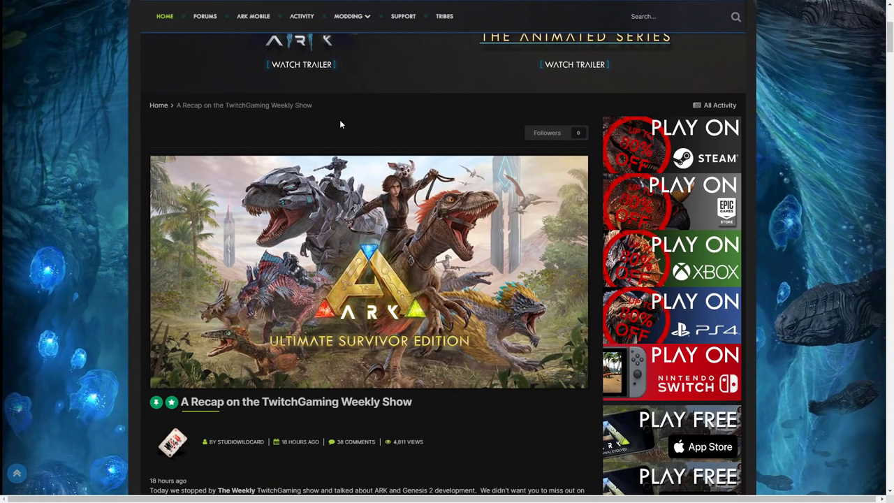
{"action": "mouse_move", "coordinate": [329, 128]}
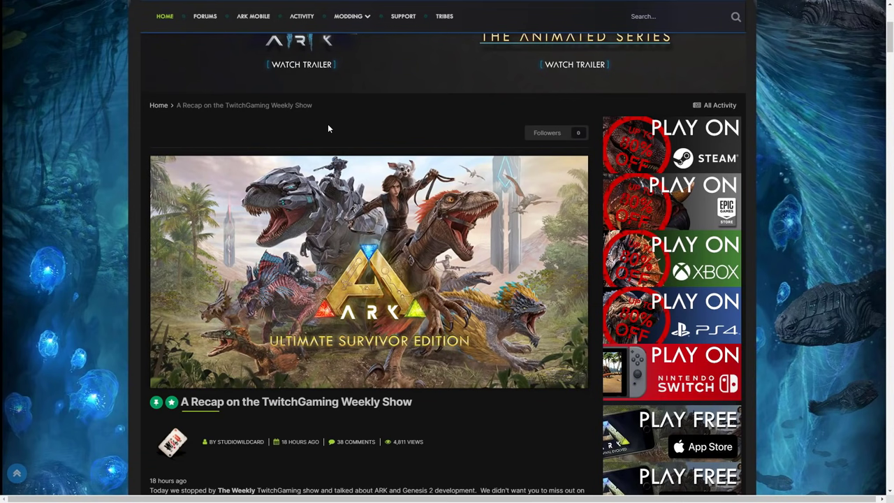
{"action": "scroll", "scroll_direction": "down", "scroll_amount": 3}
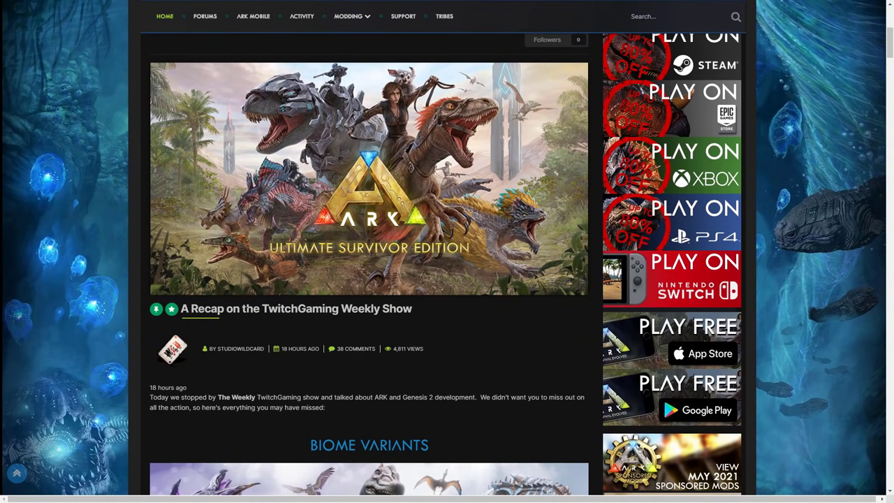
{"action": "scroll", "scroll_direction": "down", "scroll_amount": 3}
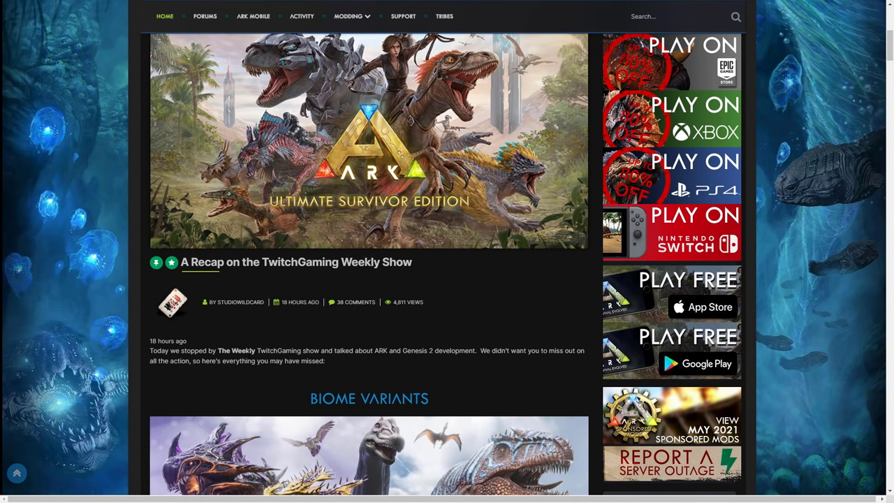
{"action": "mouse_move", "coordinate": [394, 358]}
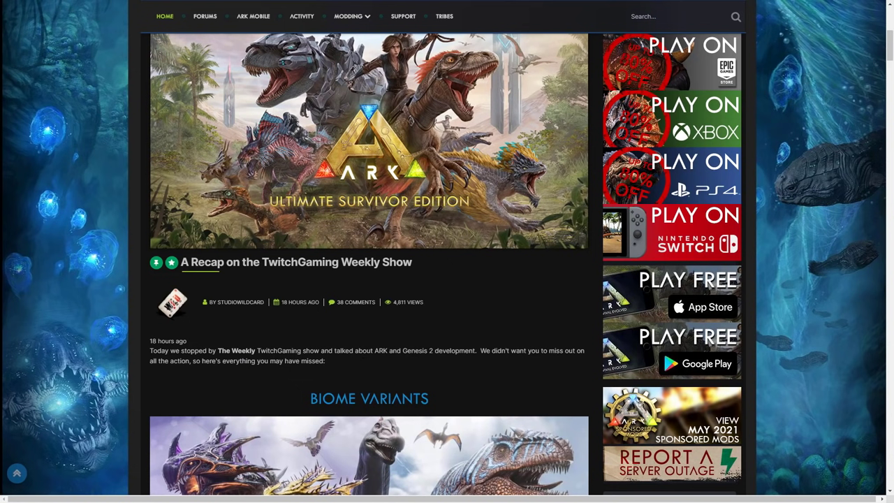
{"action": "scroll", "scroll_direction": "down", "scroll_amount": 3}
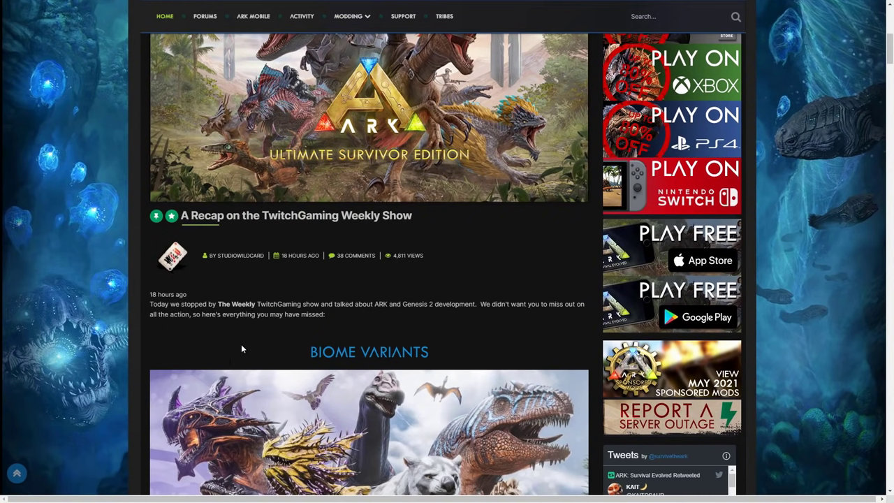
Scroll until the Biome Variants image and caption fill the view.
{"action": "scroll", "scroll_direction": "down", "scroll_amount": 3}
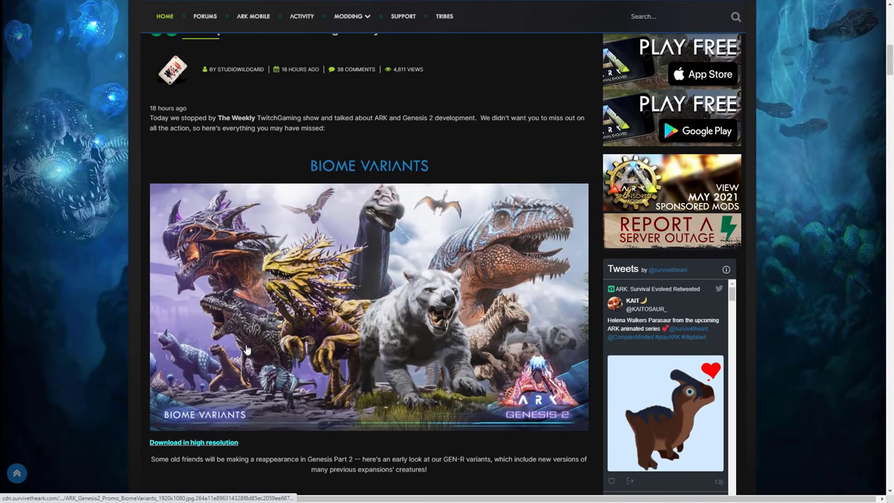
{"action": "mouse_move", "coordinate": [318, 317]}
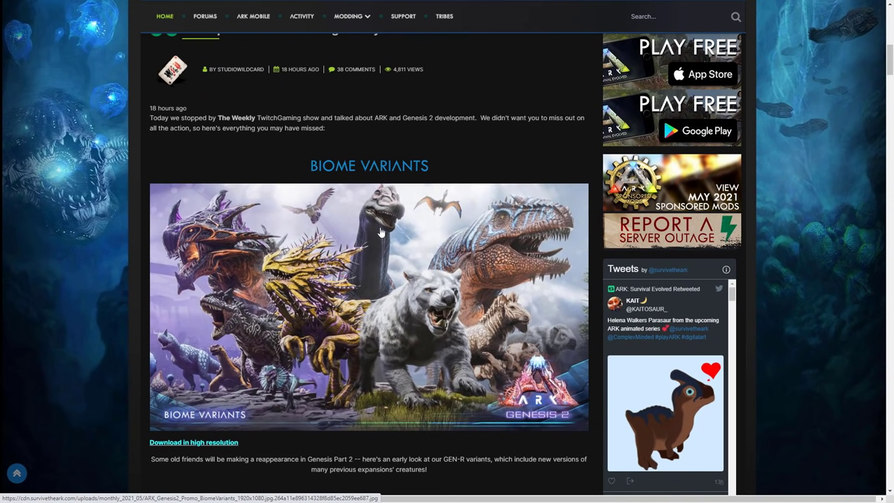
{"action": "mouse_move", "coordinate": [366, 248]}
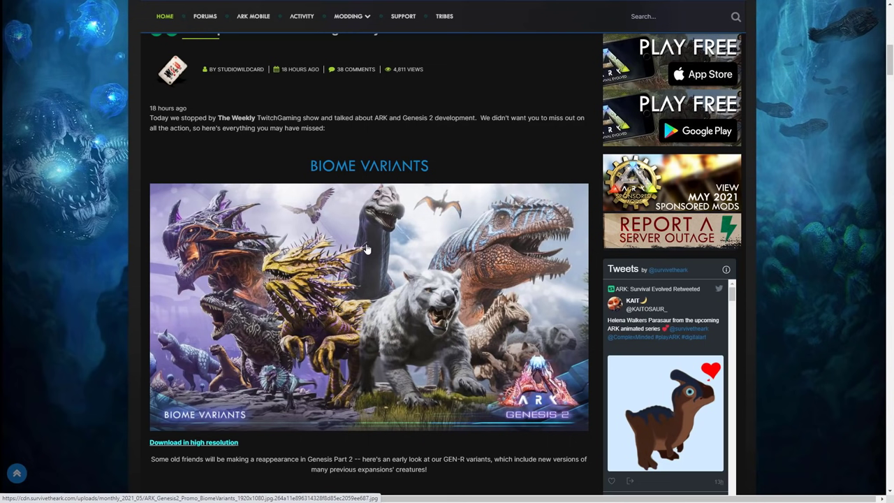
{"action": "mouse_move", "coordinate": [362, 259]}
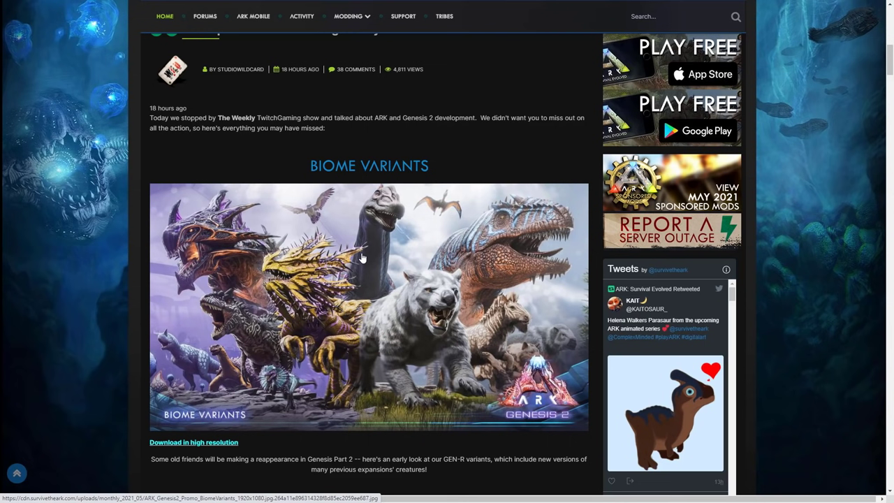
{"action": "mouse_move", "coordinate": [360, 261]}
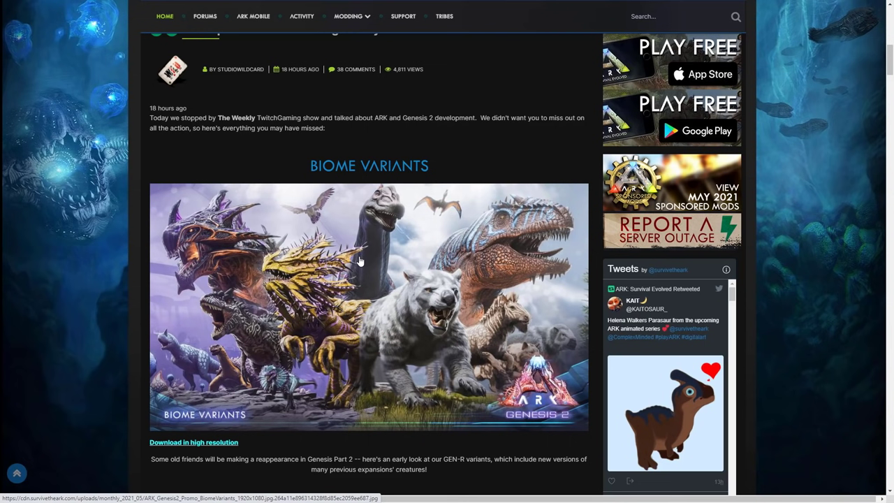
{"action": "mouse_move", "coordinate": [393, 211]}
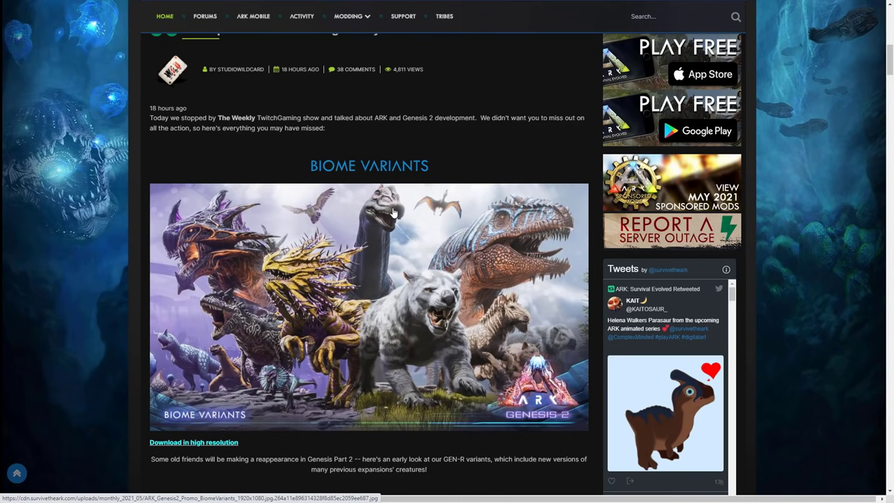
{"action": "scroll", "scroll_direction": "down", "scroll_amount": 3}
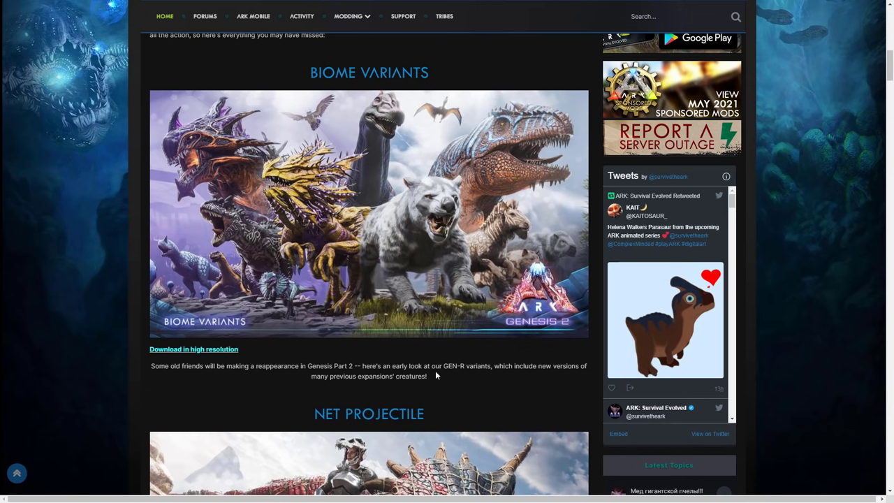
{"action": "mouse_move", "coordinate": [461, 358]}
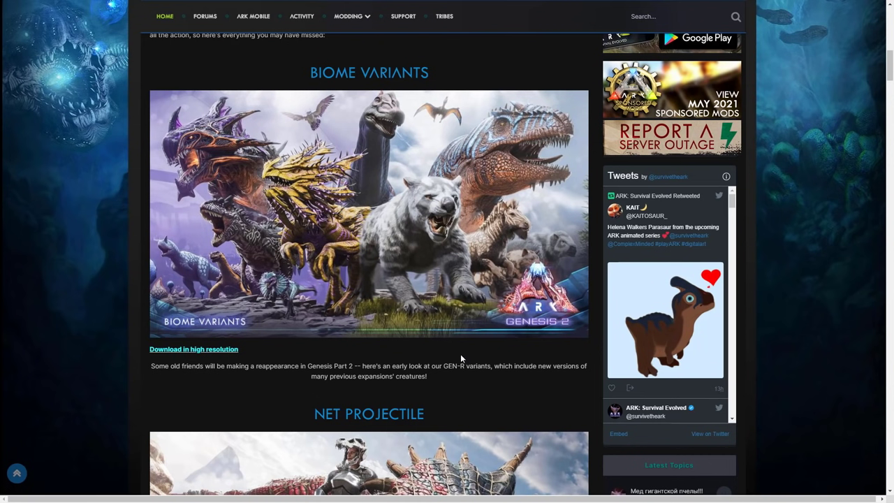
{"action": "mouse_move", "coordinate": [462, 362]}
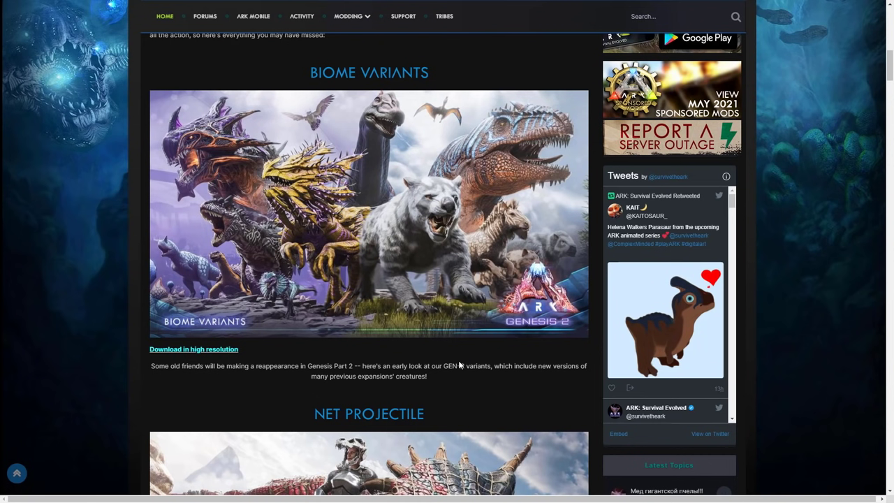
{"action": "mouse_move", "coordinate": [410, 388]}
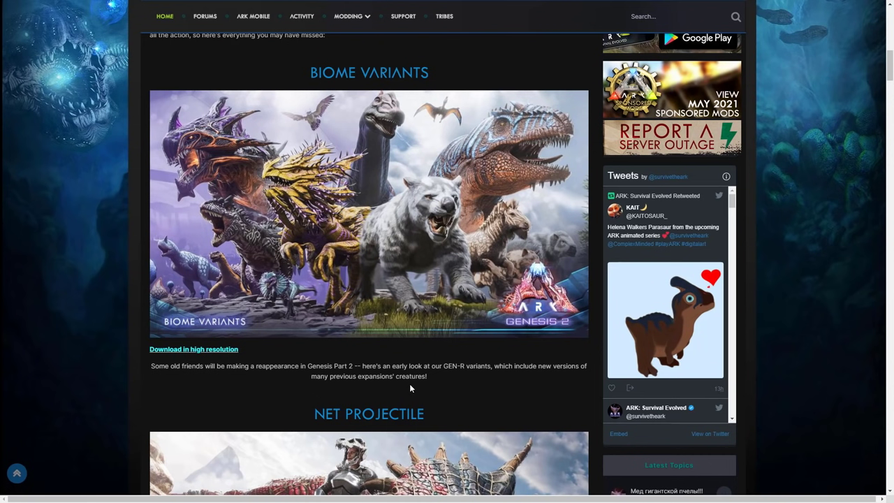
{"action": "mouse_move", "coordinate": [372, 208]}
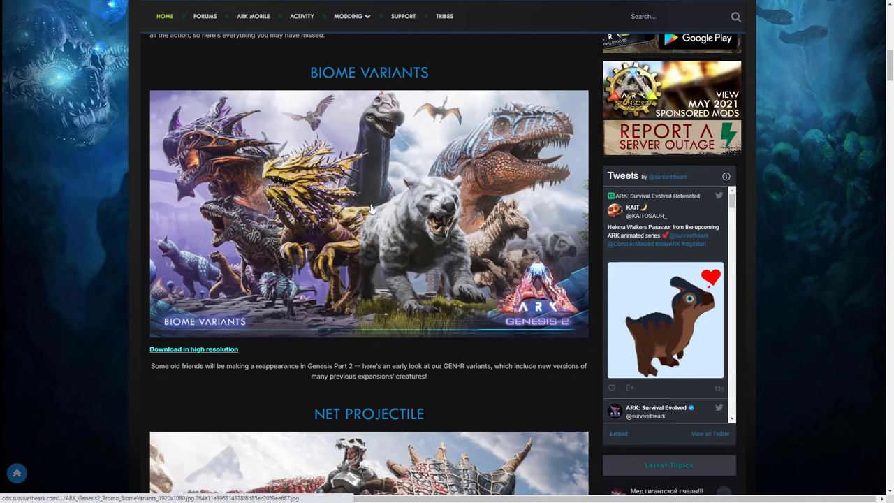
{"action": "mouse_move", "coordinate": [362, 224]}
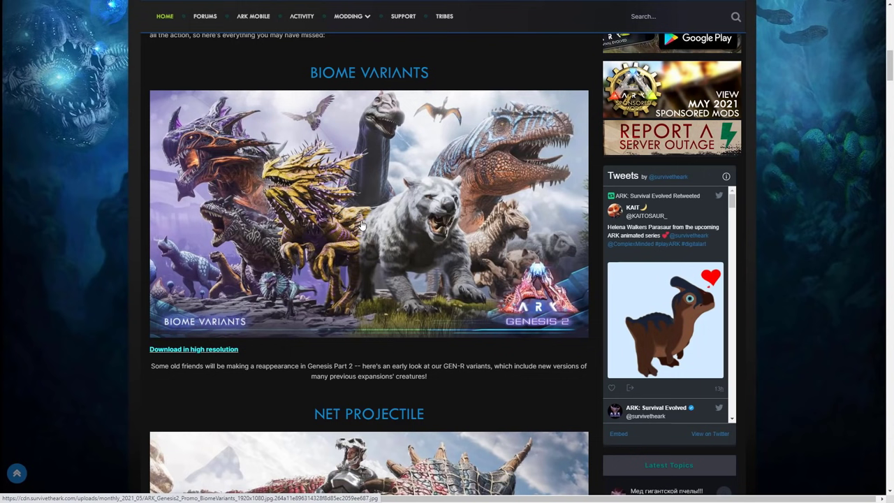
{"action": "mouse_move", "coordinate": [464, 176]}
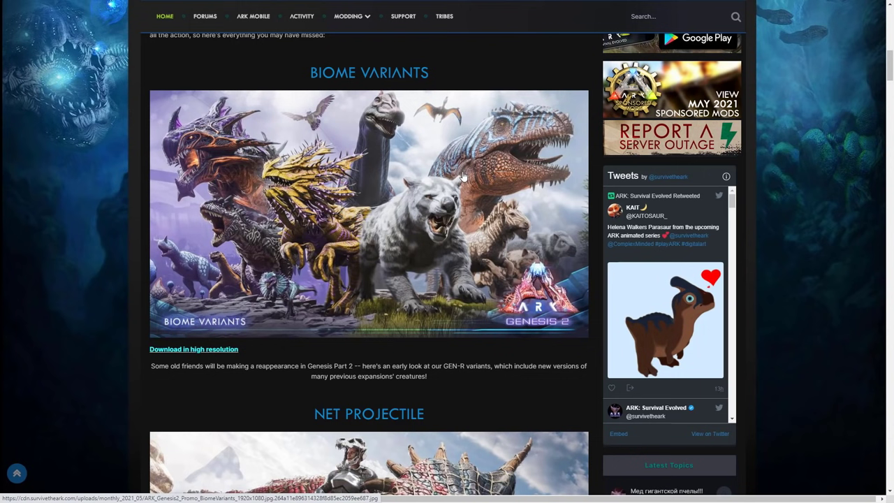
{"action": "mouse_move", "coordinate": [247, 240]}
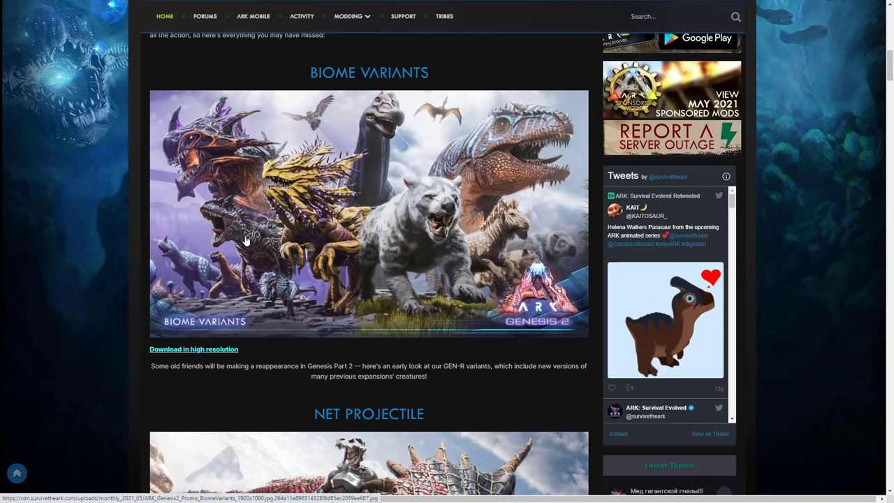
{"action": "mouse_move", "coordinate": [208, 260]}
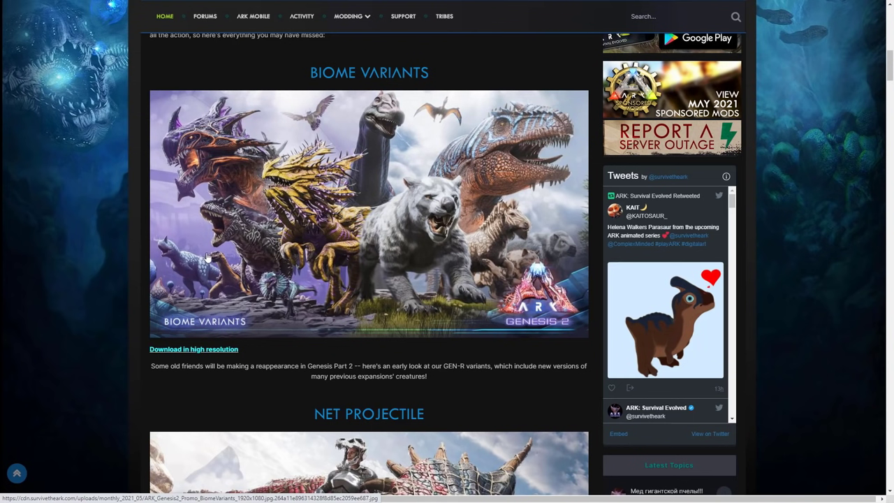
{"action": "mouse_move", "coordinate": [385, 135]}
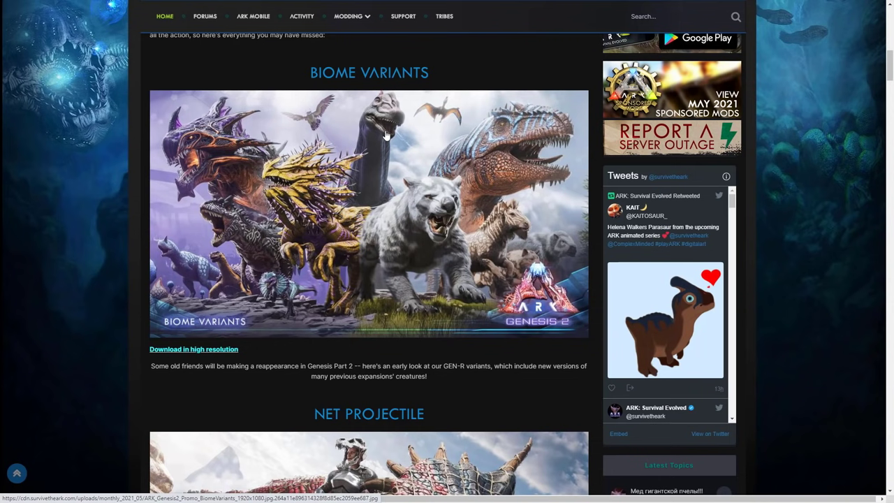
{"action": "mouse_move", "coordinate": [361, 144]}
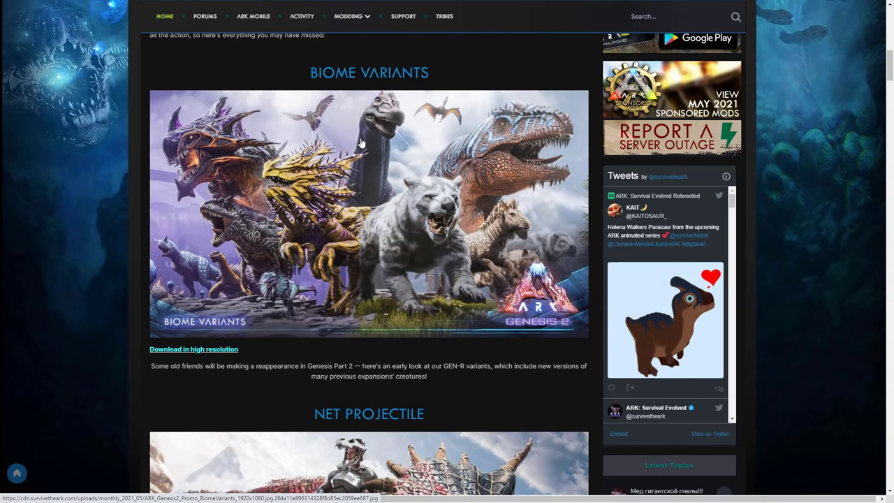
{"action": "mouse_move", "coordinate": [368, 285]}
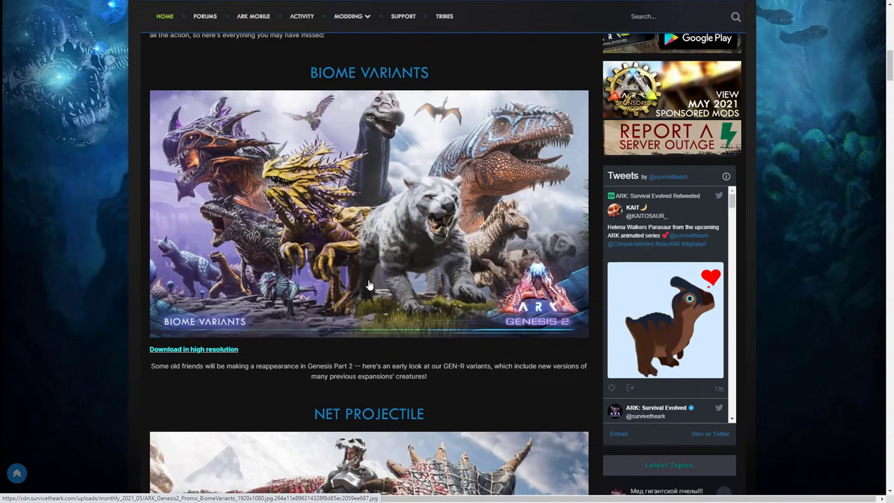
Scroll past Net Projectile to the Tek Surveillance Console artwork and description.
{"action": "scroll", "scroll_direction": "down", "scroll_amount": 3}
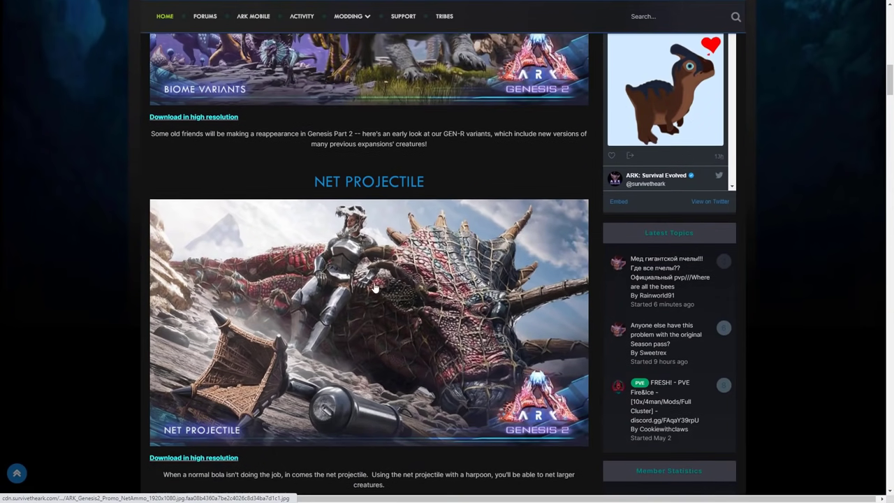
{"action": "scroll", "scroll_direction": "down", "scroll_amount": 3}
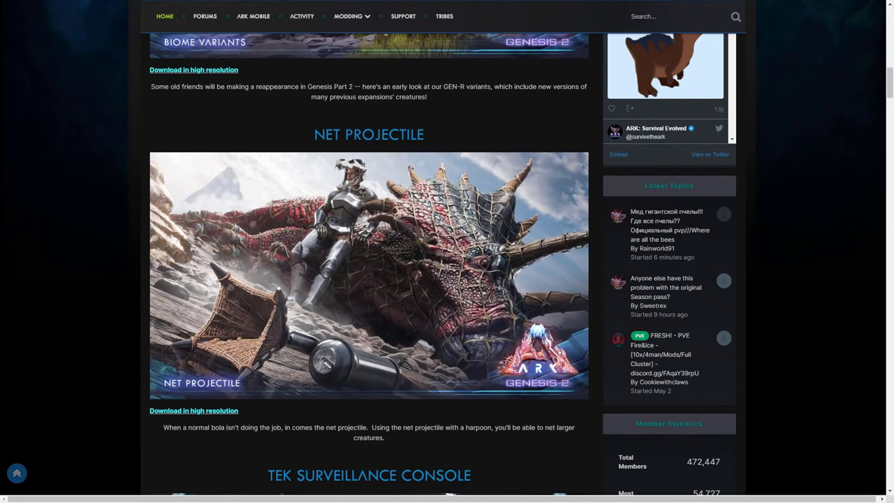
{"action": "mouse_move", "coordinate": [322, 418]}
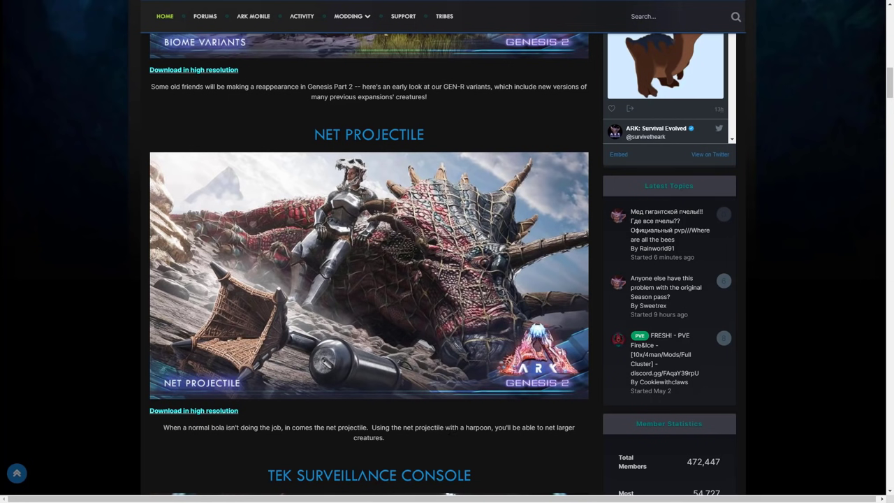
{"action": "mouse_move", "coordinate": [468, 436]}
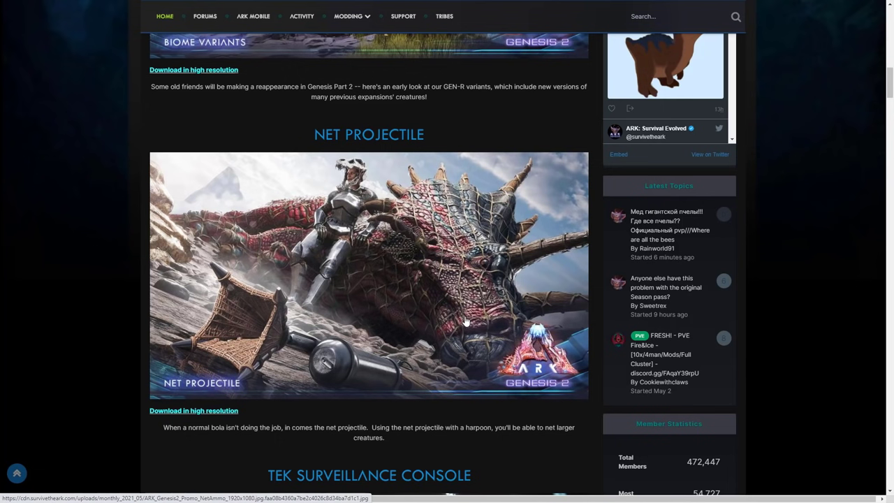
{"action": "mouse_move", "coordinate": [455, 319]}
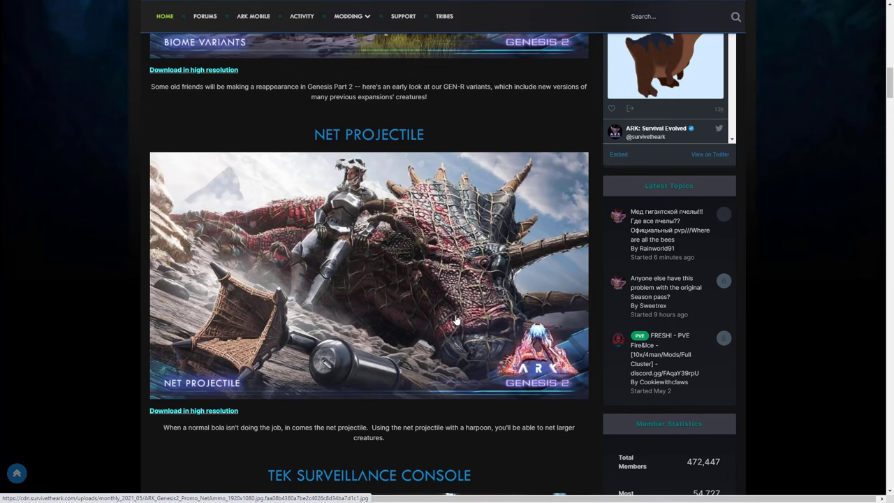
{"action": "mouse_move", "coordinate": [454, 324]}
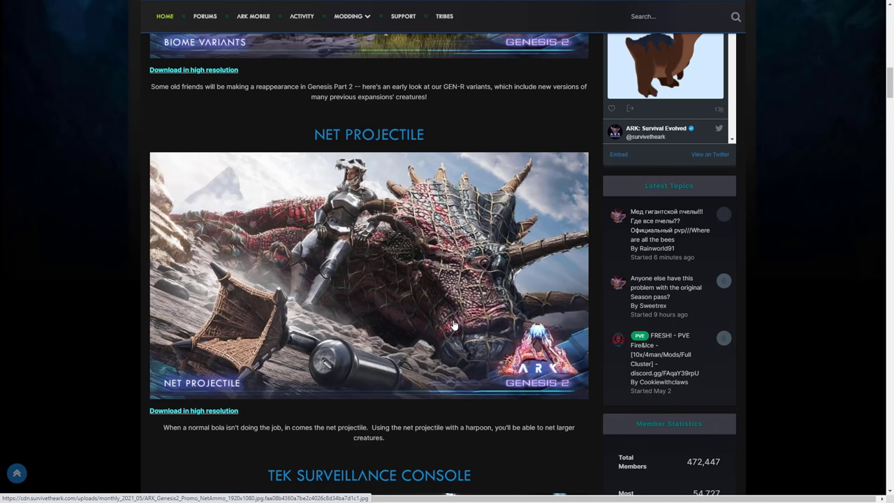
{"action": "mouse_move", "coordinate": [435, 310]}
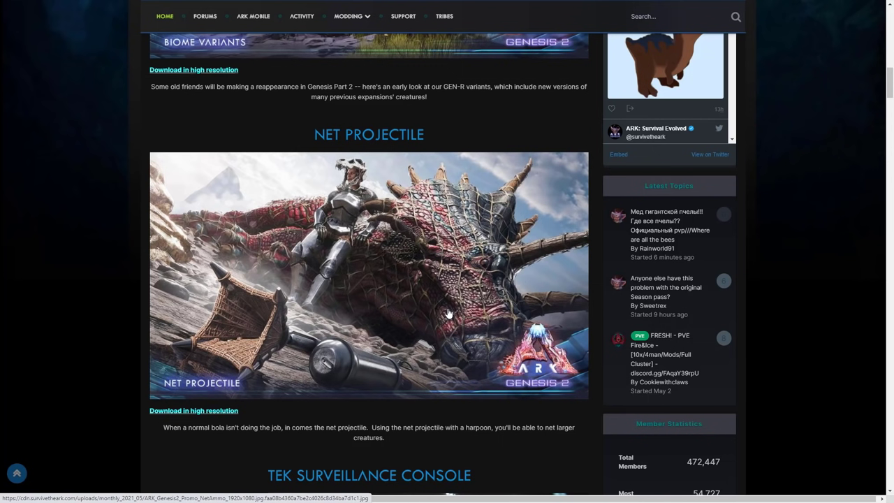
{"action": "mouse_move", "coordinate": [438, 313]}
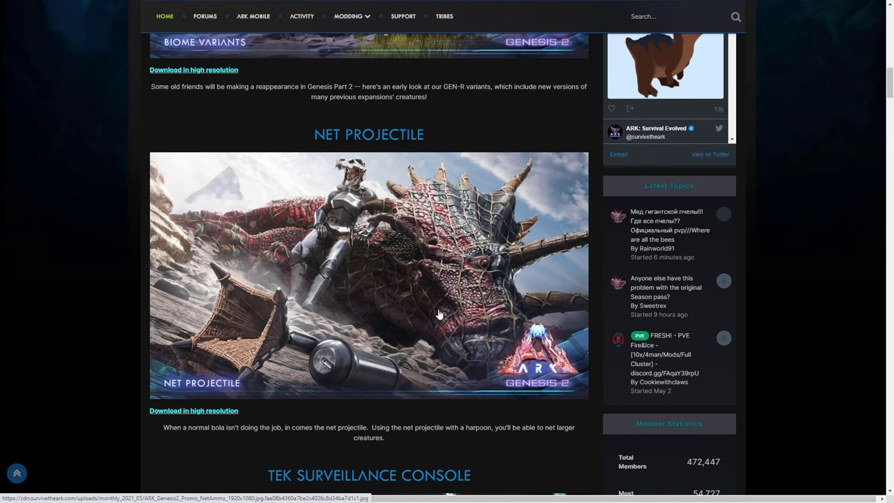
{"action": "mouse_move", "coordinate": [418, 309]}
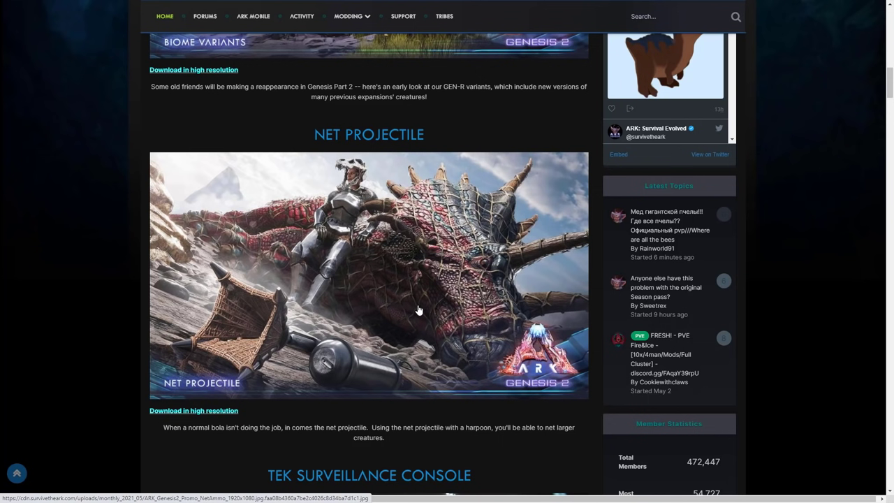
{"action": "mouse_move", "coordinate": [424, 299]}
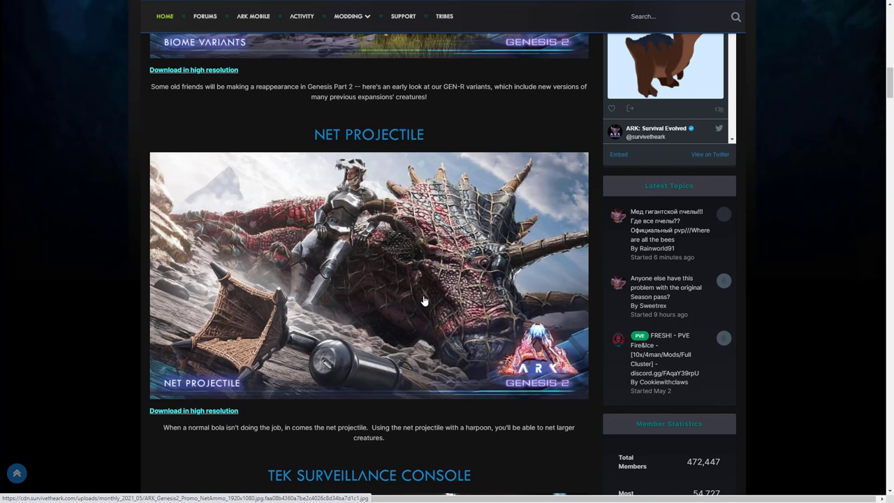
{"action": "mouse_move", "coordinate": [426, 299]}
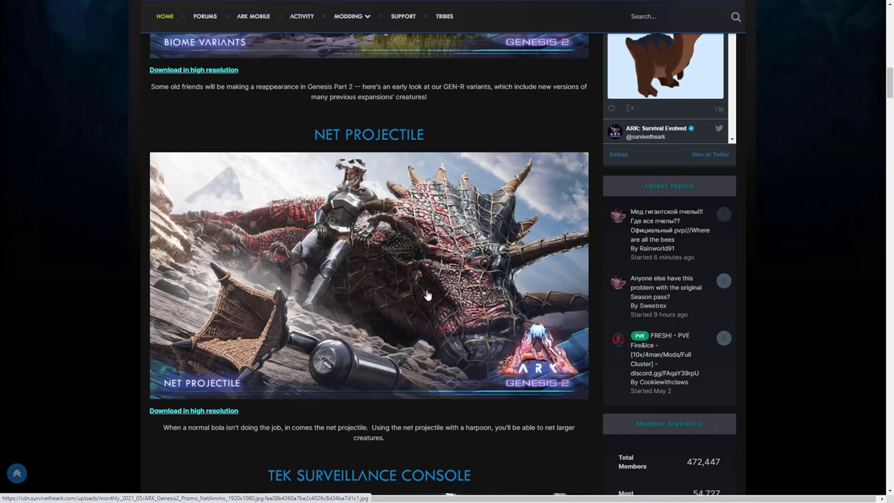
{"action": "mouse_move", "coordinate": [413, 285]}
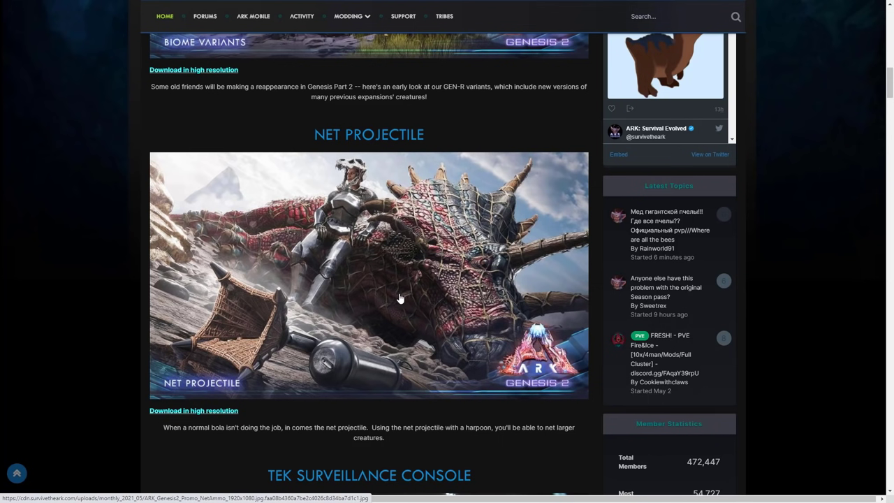
{"action": "scroll", "scroll_direction": "down", "scroll_amount": 3}
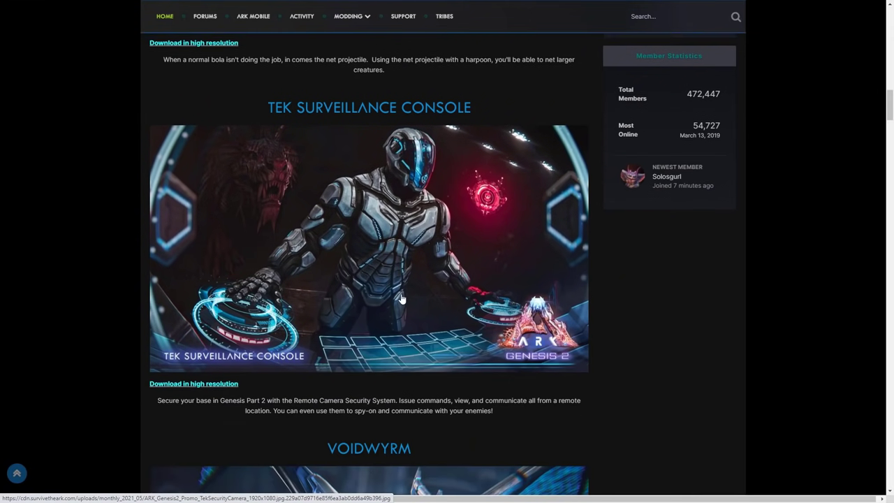
{"action": "scroll", "scroll_direction": "up", "scroll_amount": 3}
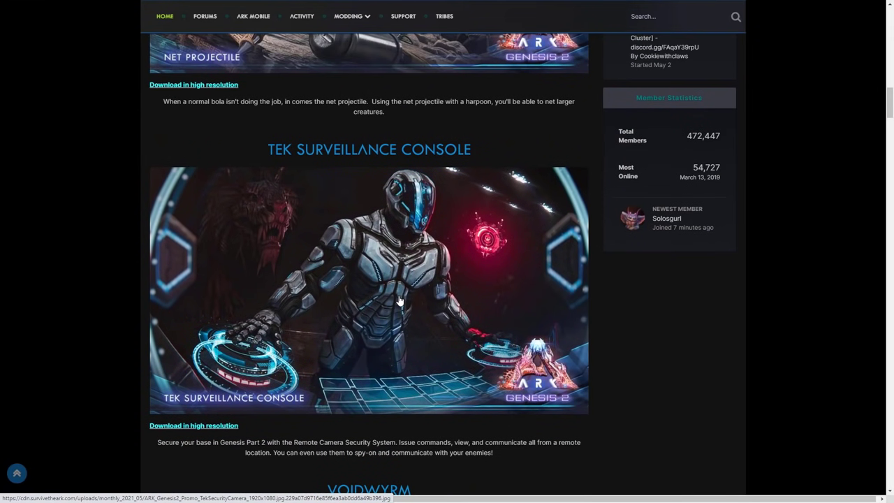
{"action": "mouse_move", "coordinate": [407, 301]}
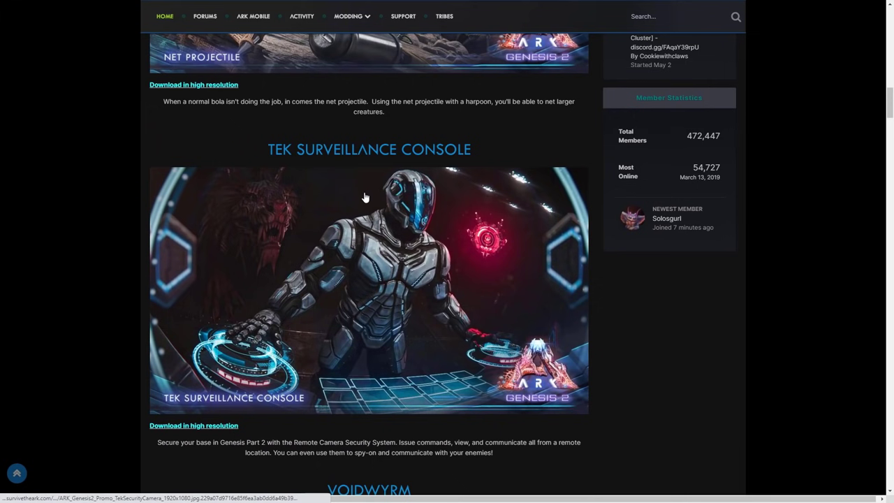
{"action": "mouse_move", "coordinate": [359, 200]}
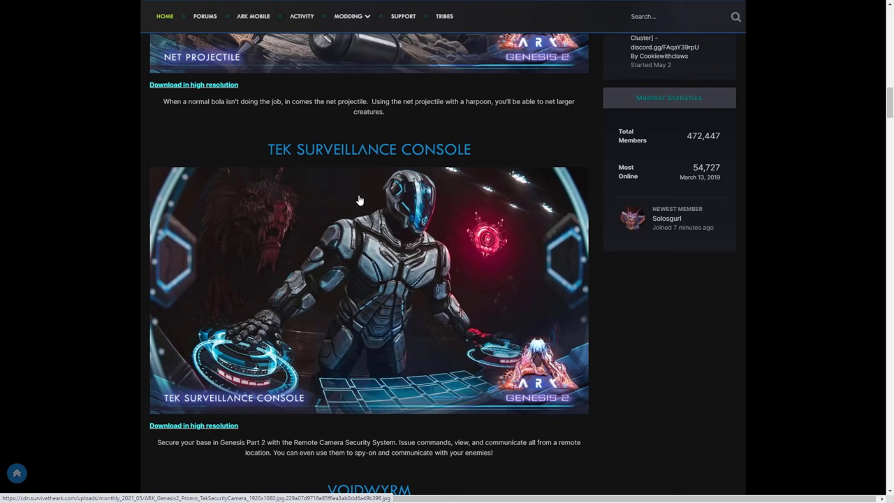
{"action": "mouse_move", "coordinate": [319, 161]}
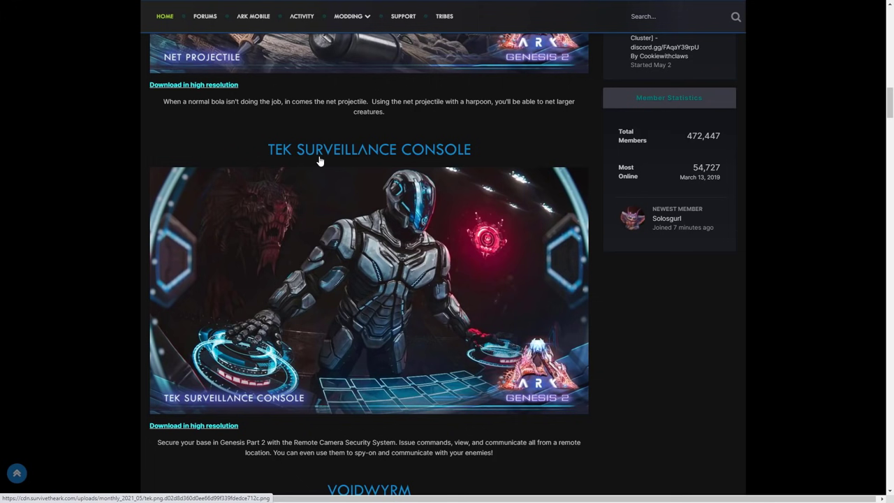
{"action": "mouse_move", "coordinate": [359, 268]}
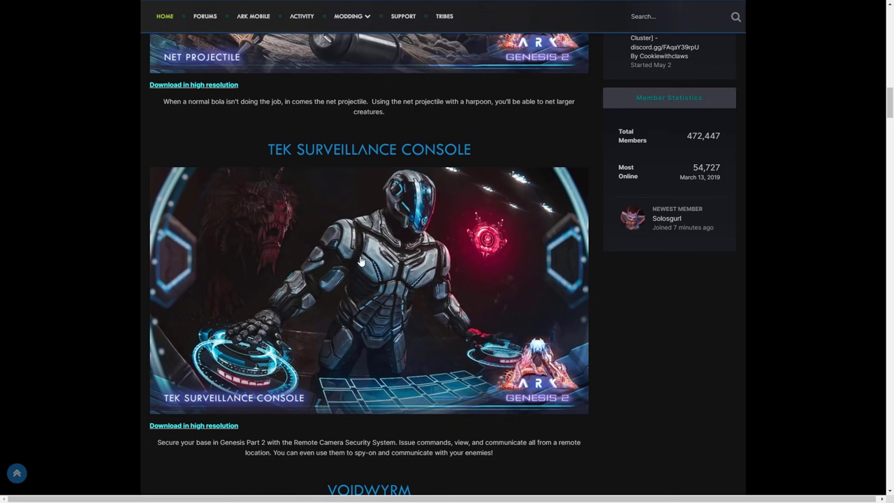
{"action": "mouse_move", "coordinate": [267, 452]}
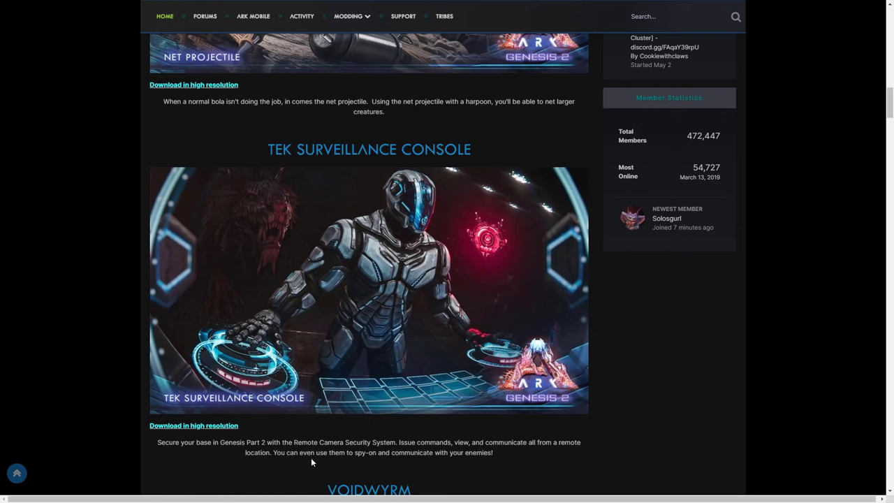
{"action": "mouse_move", "coordinate": [358, 461]}
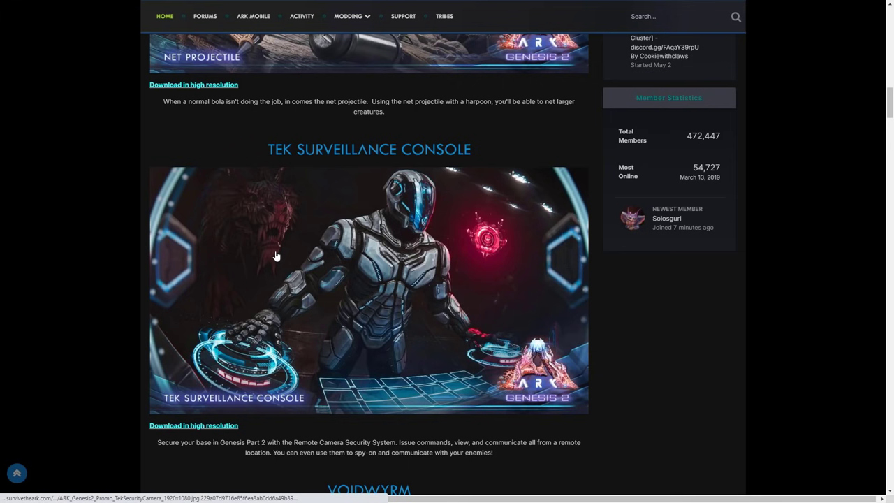
{"action": "mouse_move", "coordinate": [271, 260]}
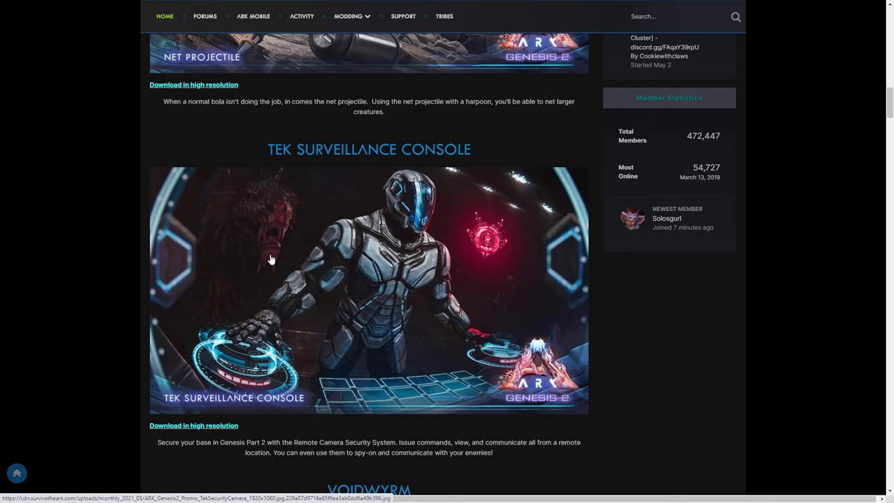
{"action": "mouse_move", "coordinate": [333, 240]}
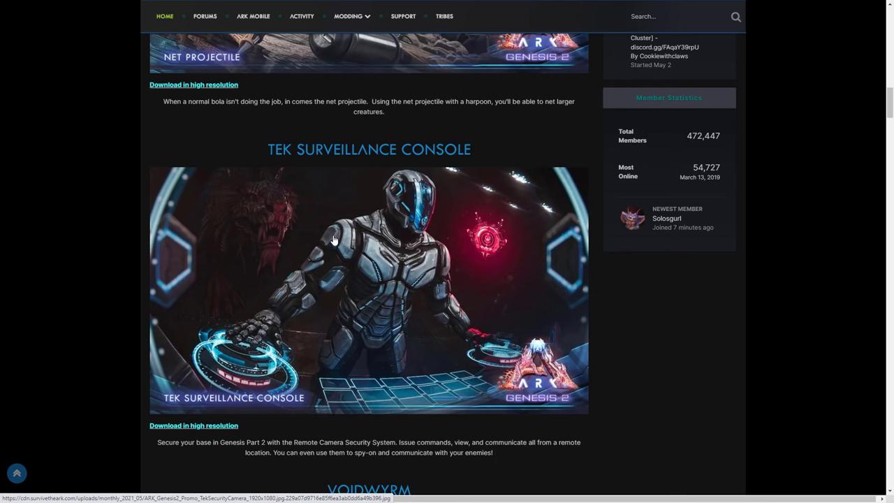
{"action": "mouse_move", "coordinate": [337, 250]}
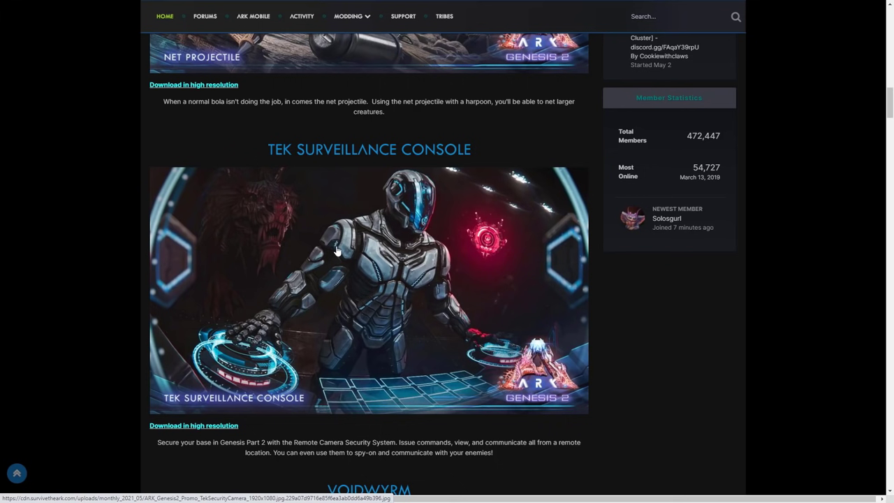
{"action": "mouse_move", "coordinate": [331, 263]}
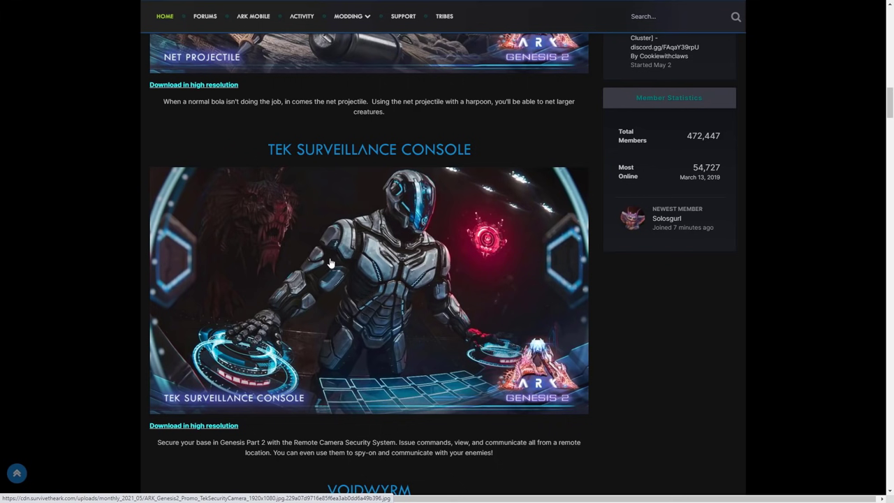
{"action": "mouse_move", "coordinate": [331, 279]}
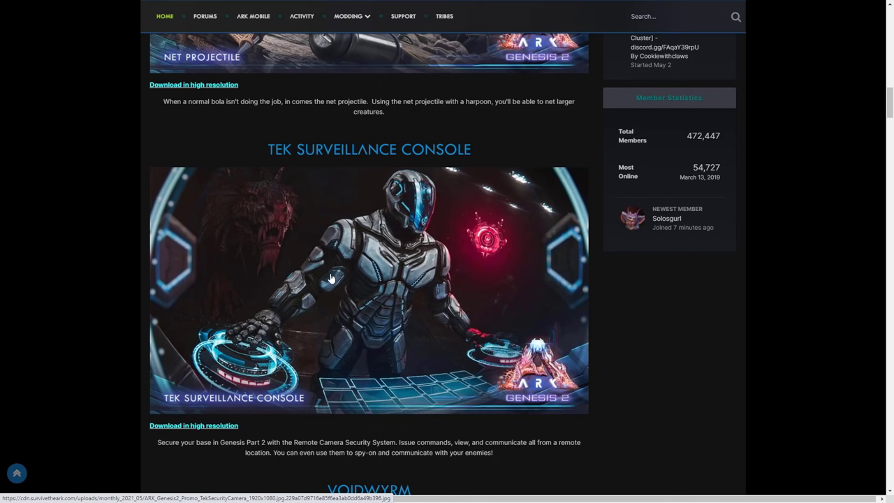
{"action": "mouse_move", "coordinate": [321, 269]}
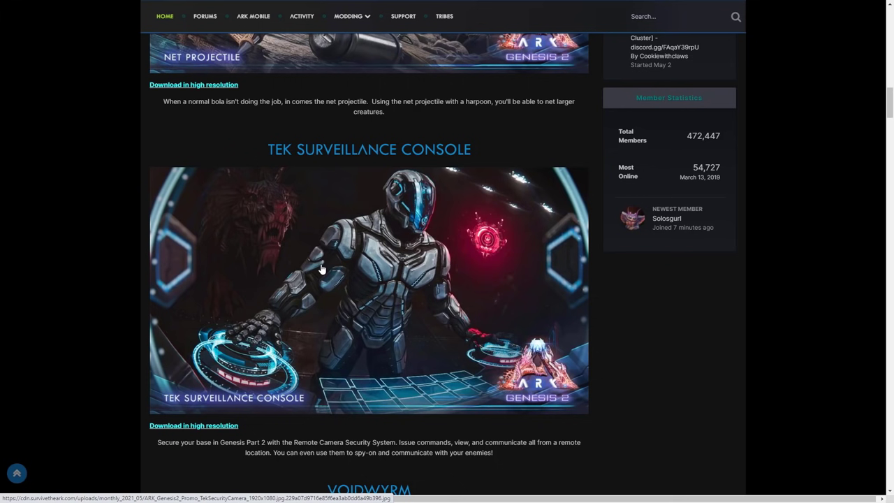
{"action": "mouse_move", "coordinate": [317, 269]}
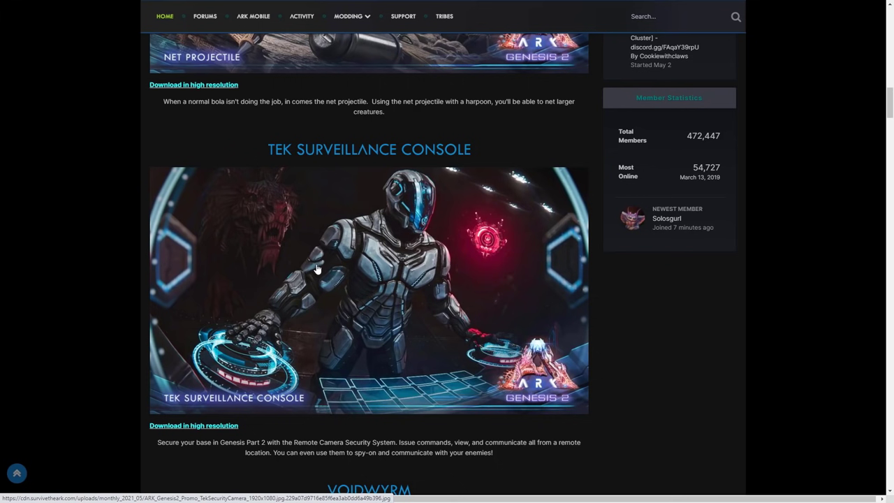
{"action": "mouse_move", "coordinate": [292, 272]}
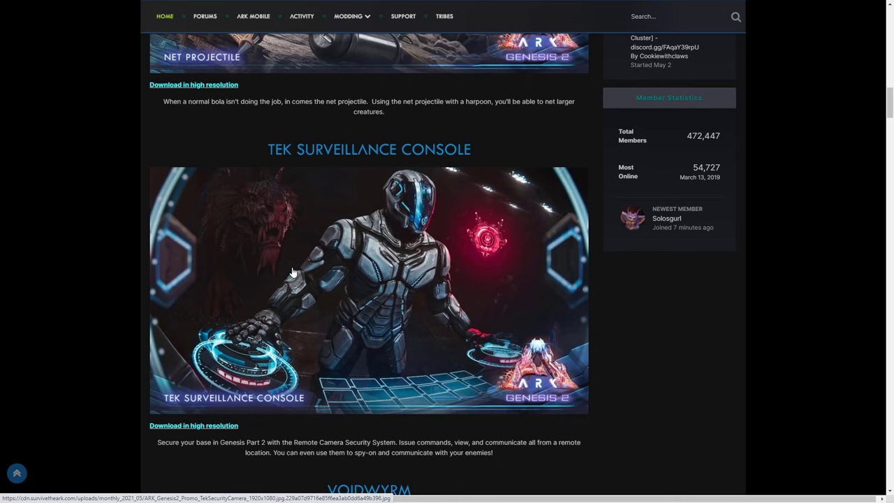
{"action": "mouse_move", "coordinate": [241, 286]}
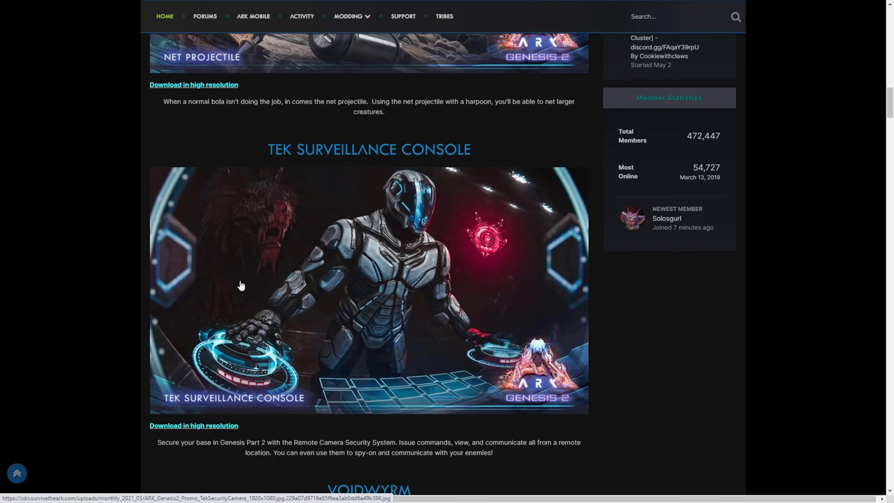
{"action": "mouse_move", "coordinate": [242, 271]}
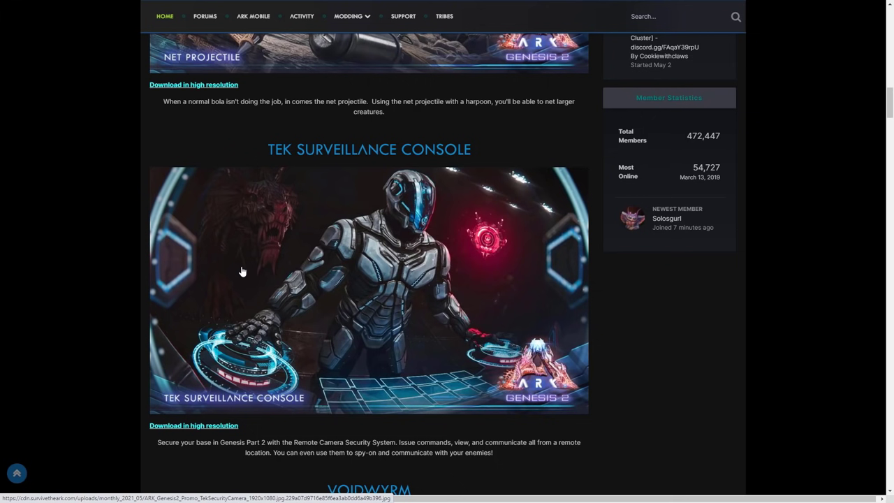
{"action": "mouse_move", "coordinate": [377, 386]}
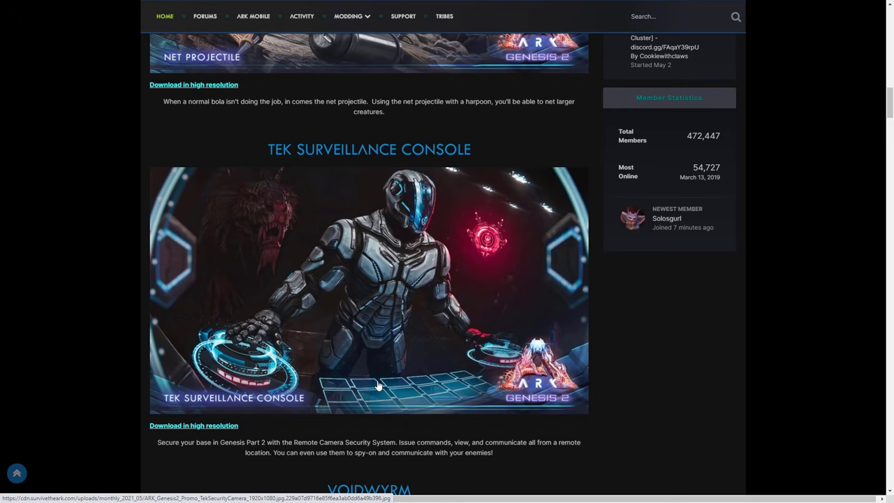
{"action": "scroll", "scroll_direction": "down", "scroll_amount": 3}
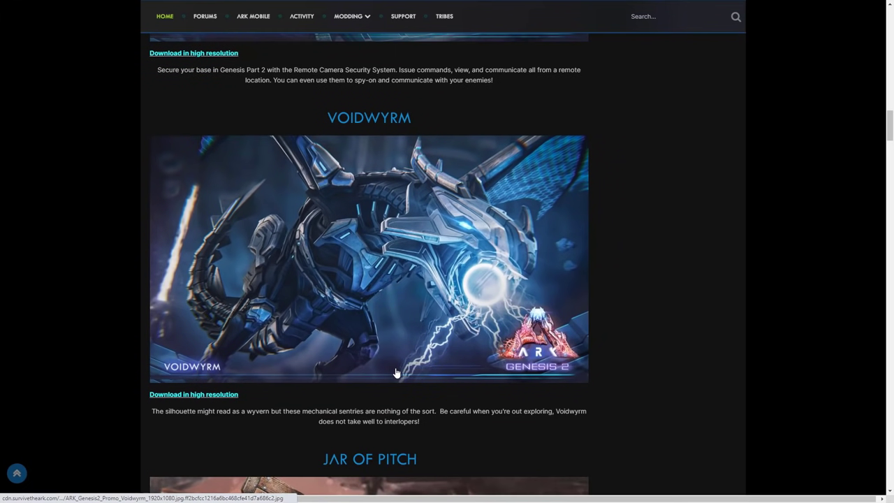
{"action": "mouse_move", "coordinate": [364, 320]}
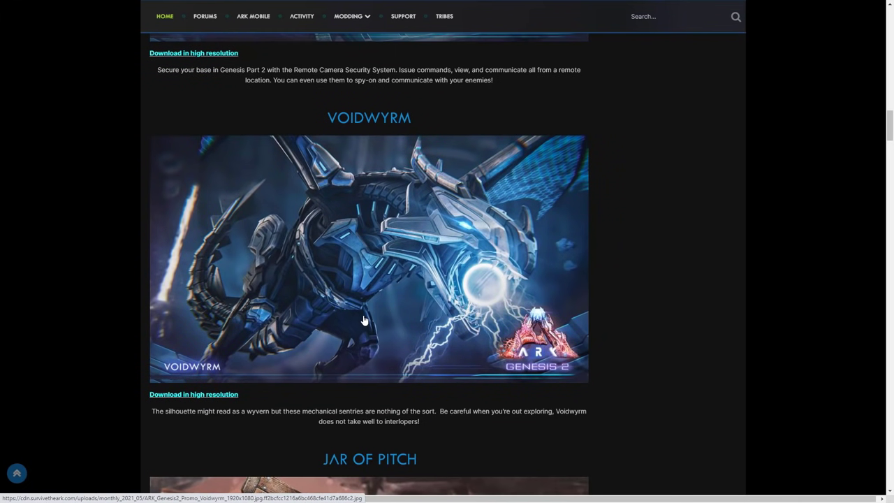
{"action": "mouse_move", "coordinate": [362, 322]}
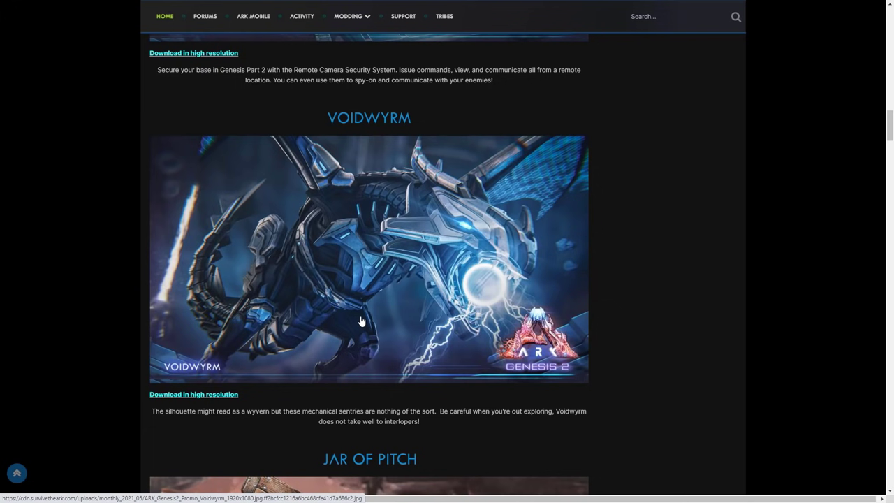
{"action": "mouse_move", "coordinate": [357, 329]}
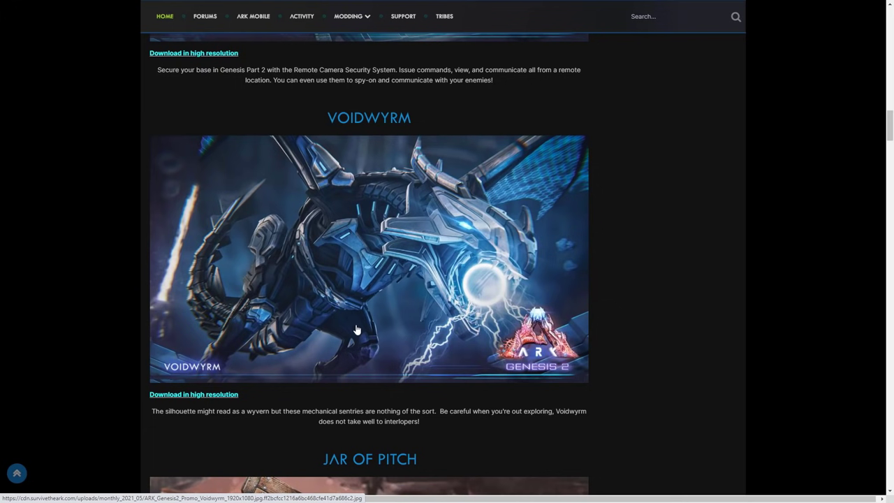
{"action": "mouse_move", "coordinate": [358, 323]}
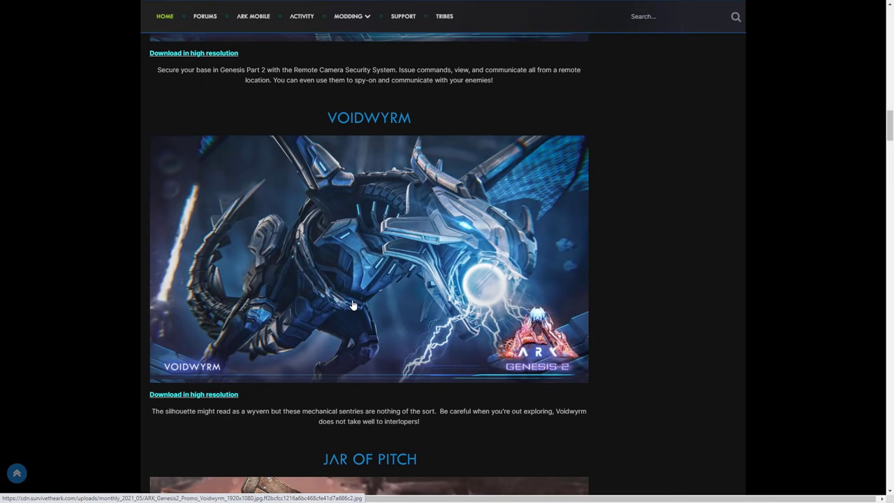
{"action": "mouse_move", "coordinate": [190, 435]}
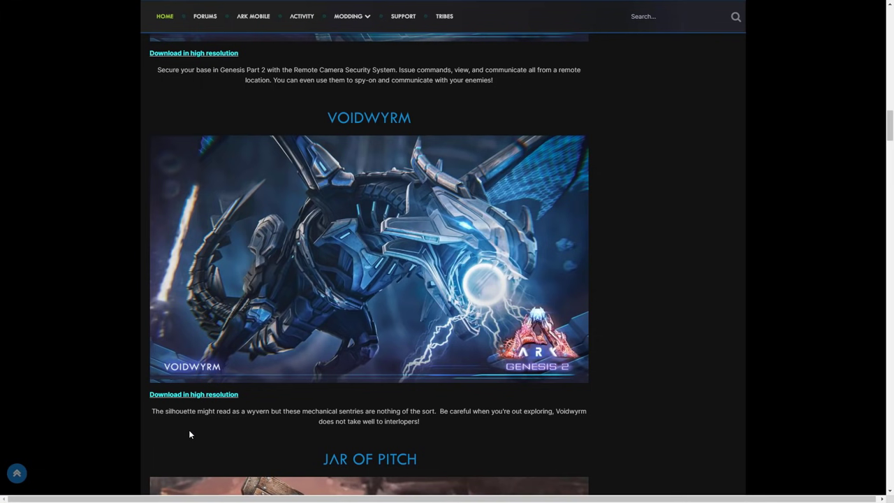
{"action": "mouse_move", "coordinate": [305, 432]}
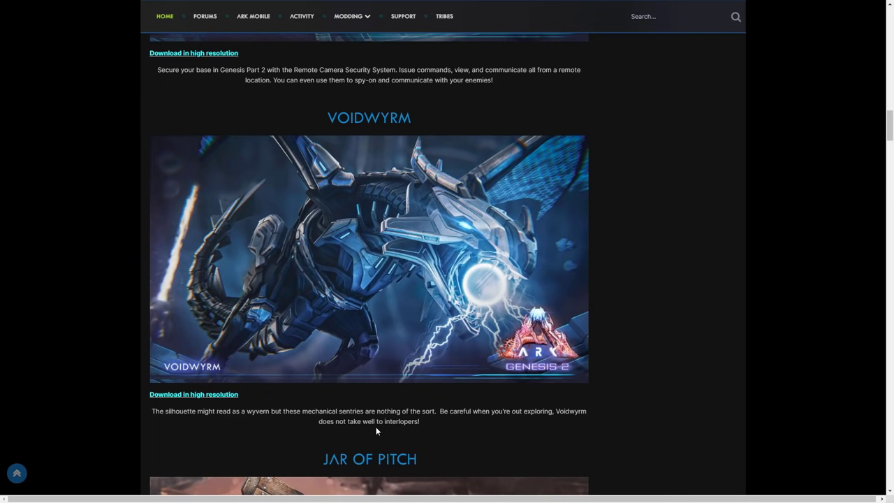
{"action": "mouse_move", "coordinate": [381, 419]}
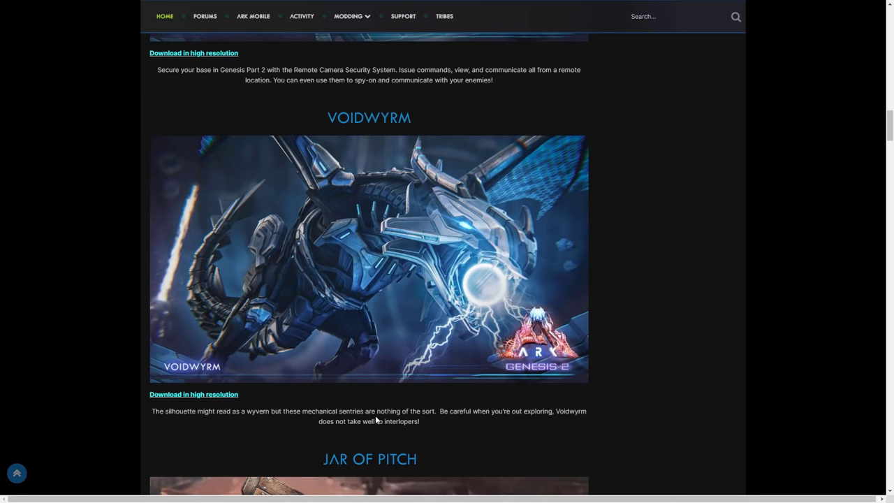
{"action": "mouse_move", "coordinate": [406, 437]}
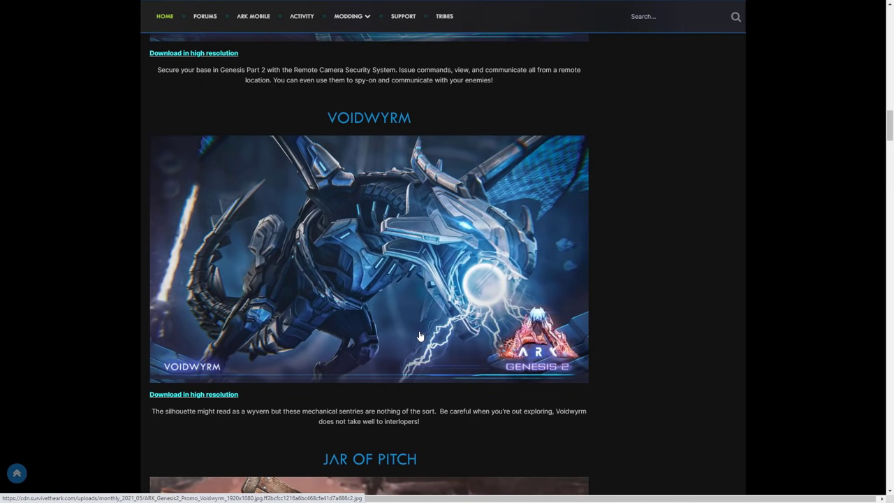
{"action": "mouse_move", "coordinate": [401, 330]}
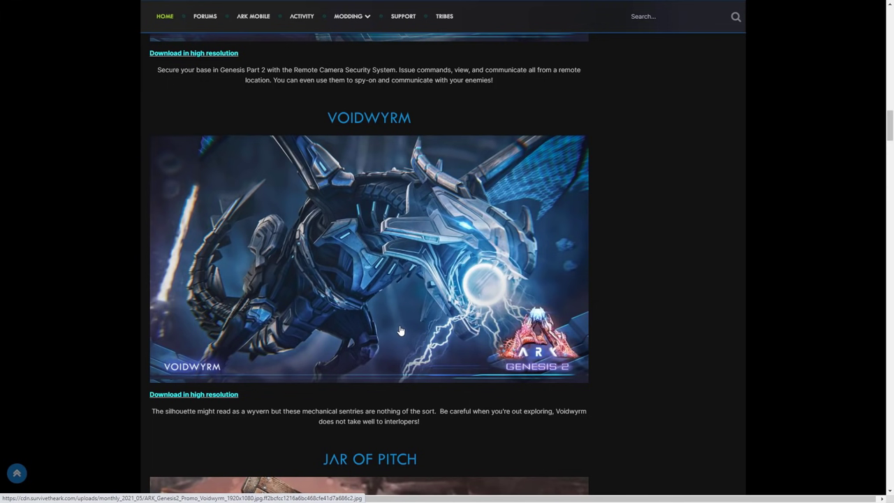
{"action": "mouse_move", "coordinate": [387, 335]}
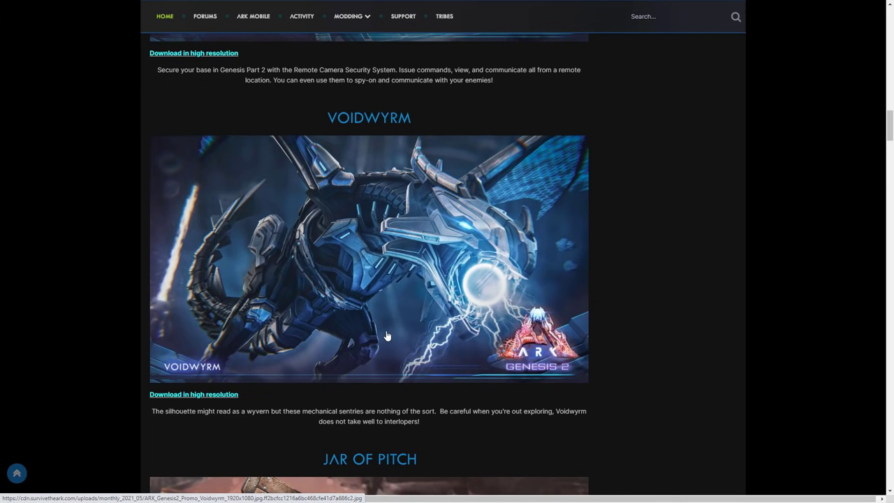
{"action": "mouse_move", "coordinate": [386, 340]}
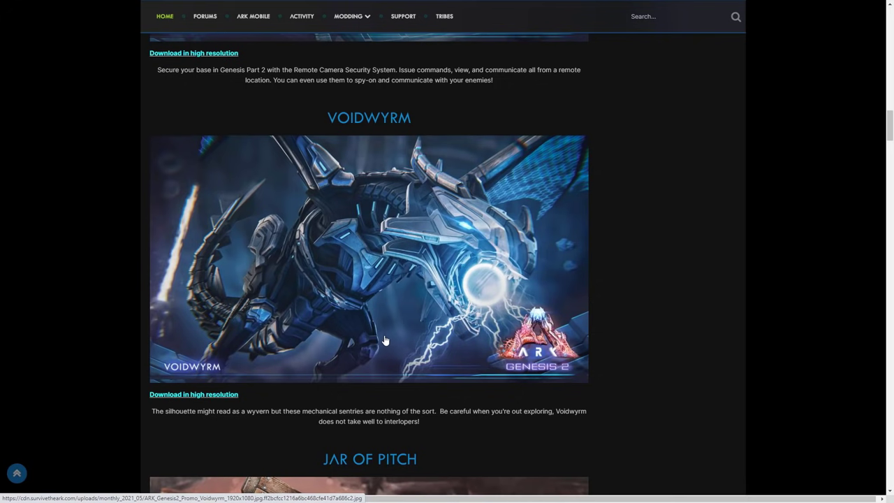
Open the Voidwyrm promo image full-size in the lightbox viewer.
{"action": "left_click", "coordinate": [385, 340]}
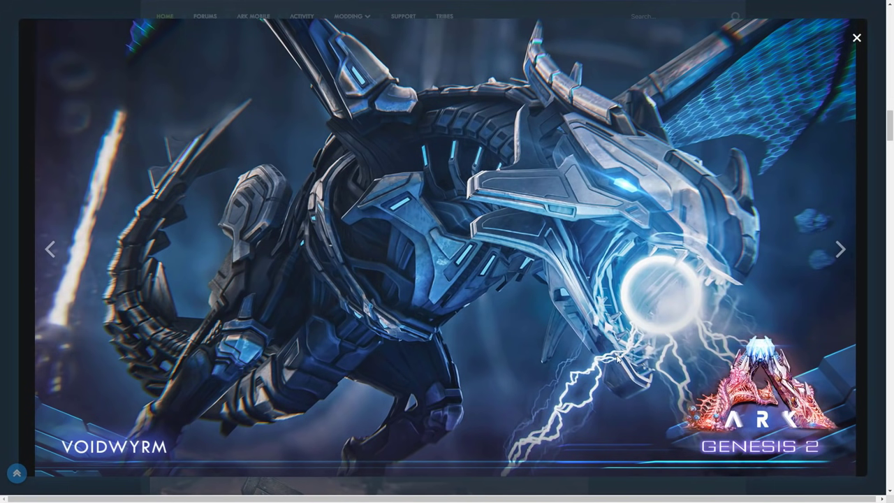
{"action": "mouse_move", "coordinate": [672, 320]}
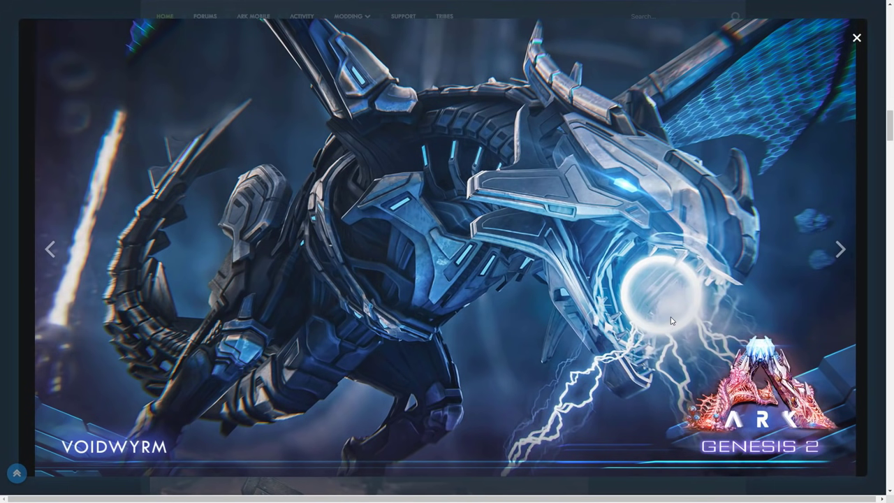
{"action": "mouse_move", "coordinate": [755, 122]}
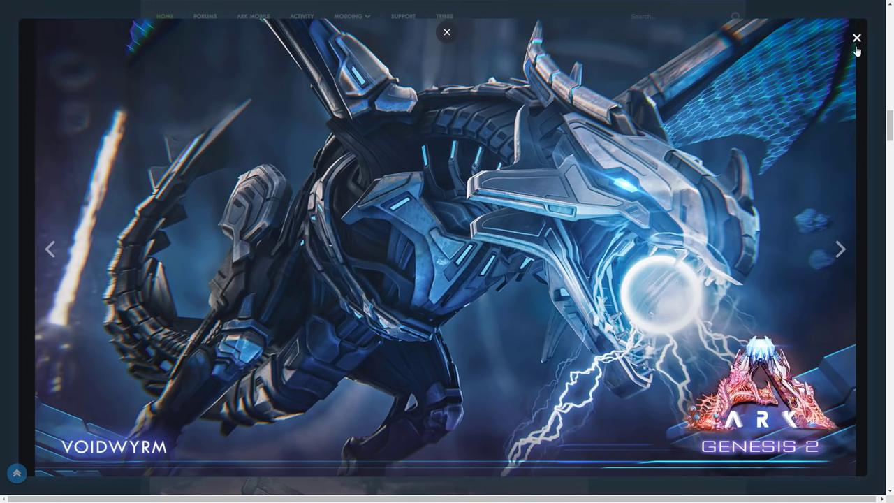
Close the Voidwyrm lightbox and scroll past Jar of Pitch toward Tek Exo-Armor.
{"action": "left_click", "coordinate": [857, 37]}
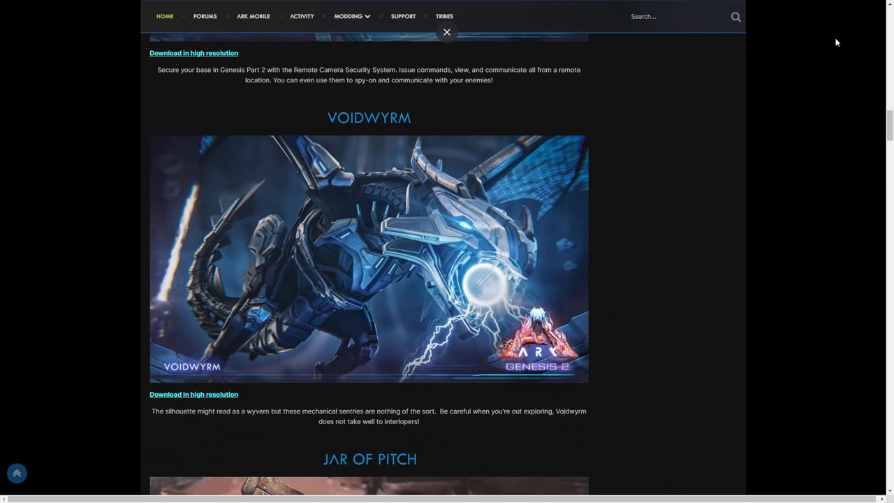
{"action": "scroll", "scroll_direction": "down", "scroll_amount": 3}
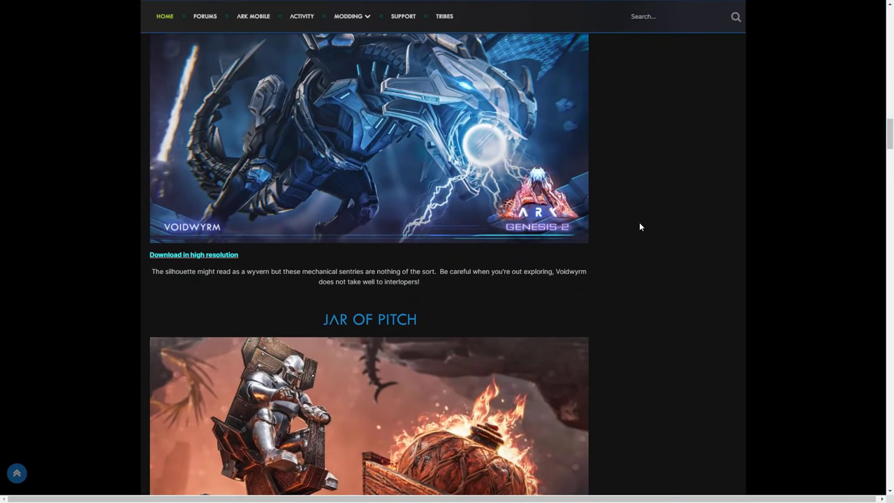
{"action": "scroll", "scroll_direction": "down", "scroll_amount": 3}
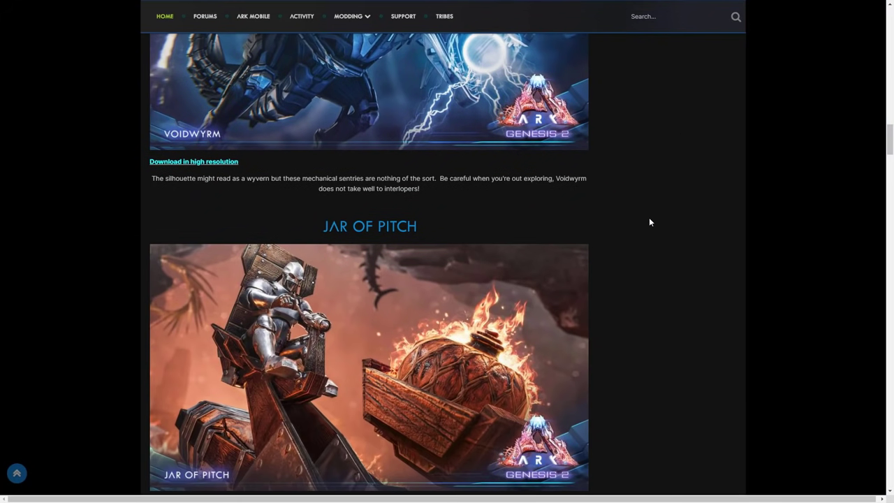
{"action": "scroll", "scroll_direction": "down", "scroll_amount": 3}
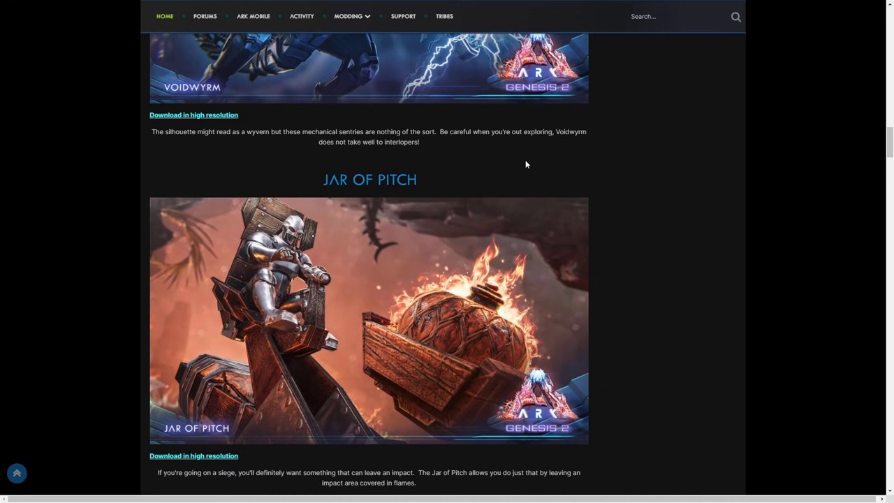
{"action": "mouse_move", "coordinate": [458, 297]}
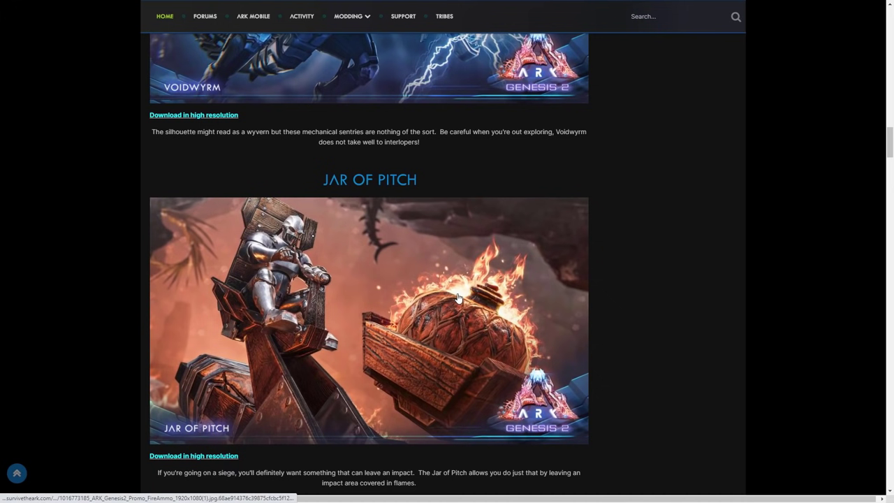
{"action": "mouse_move", "coordinate": [437, 276]}
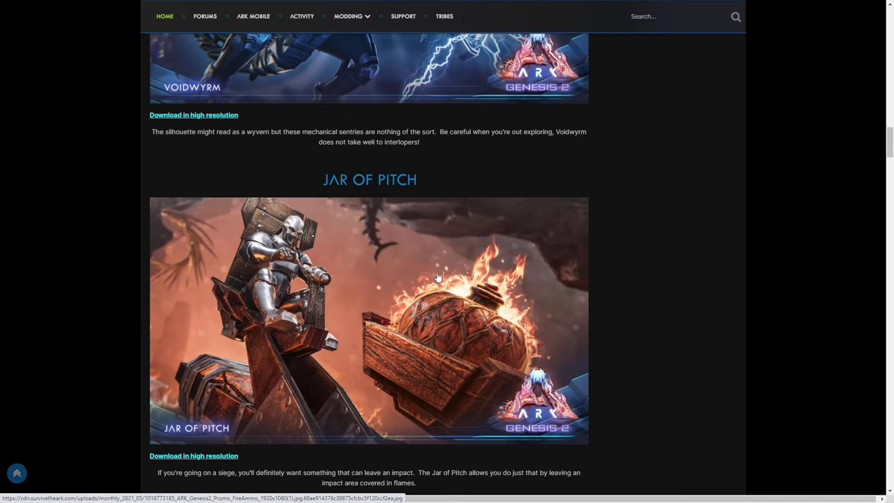
{"action": "scroll", "scroll_direction": "down", "scroll_amount": 3}
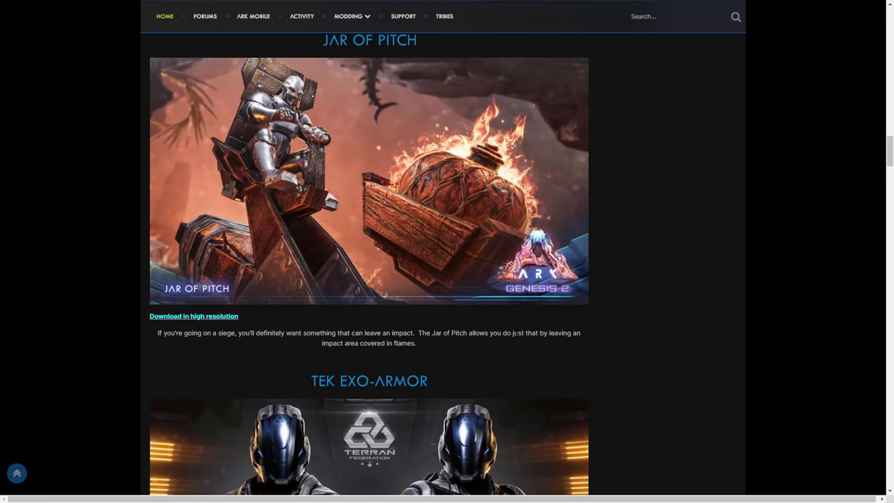
{"action": "mouse_move", "coordinate": [479, 316]}
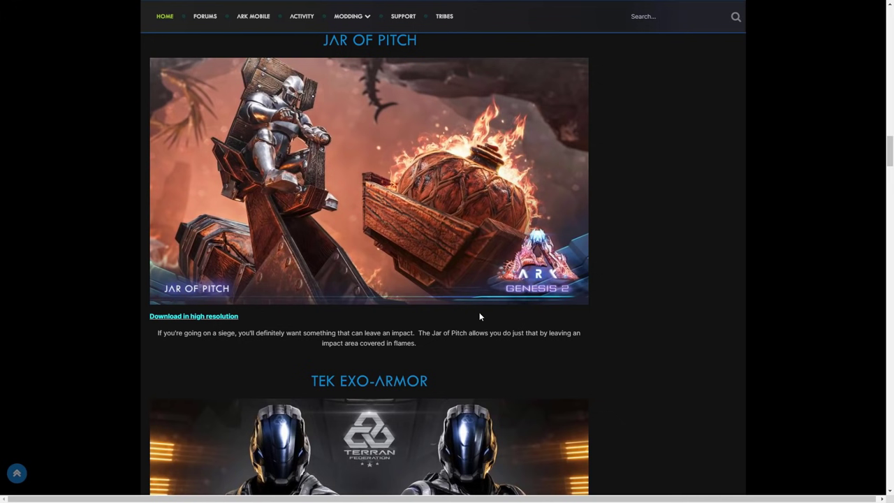
{"action": "mouse_move", "coordinate": [367, 225]}
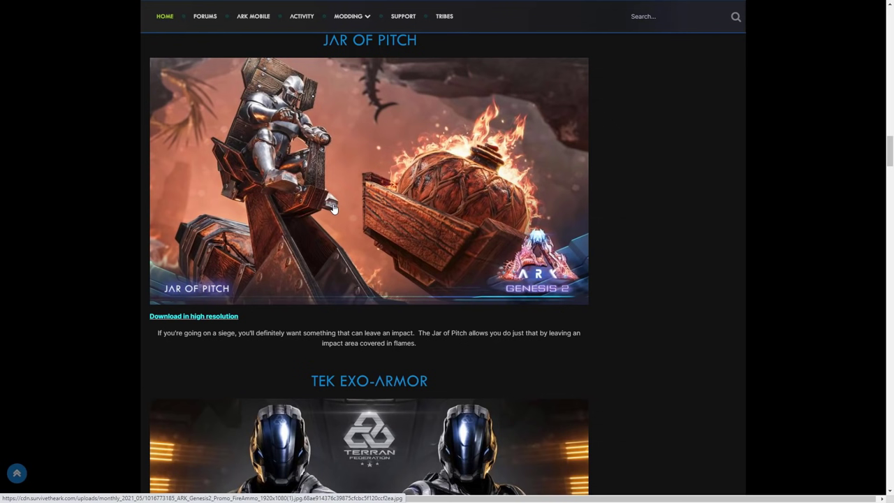
{"action": "mouse_move", "coordinate": [395, 222]}
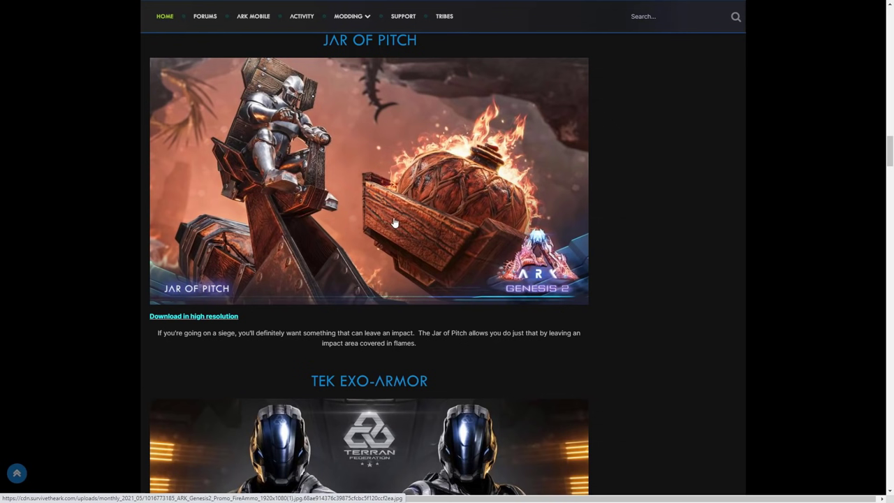
{"action": "mouse_move", "coordinate": [440, 204]}
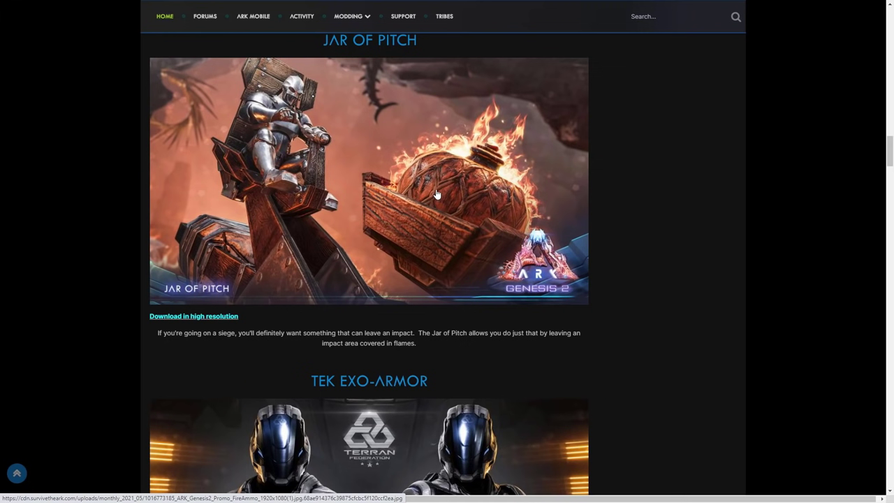
{"action": "mouse_move", "coordinate": [435, 192]}
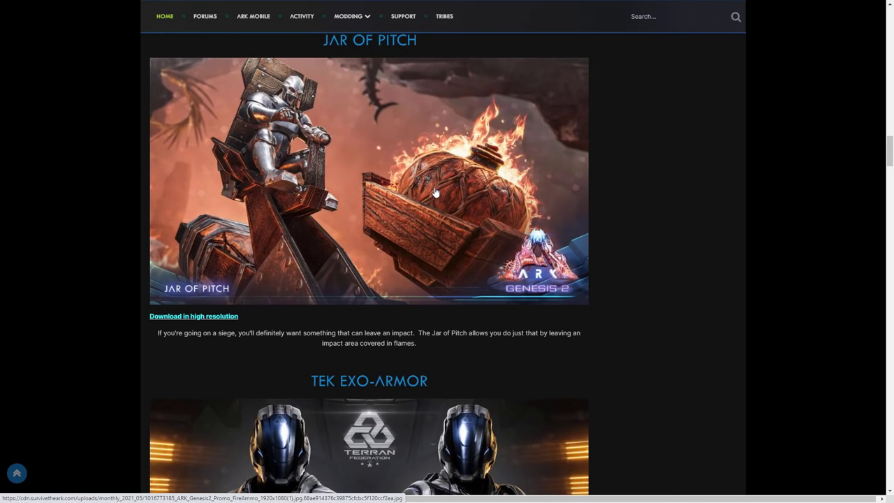
{"action": "mouse_move", "coordinate": [424, 186]}
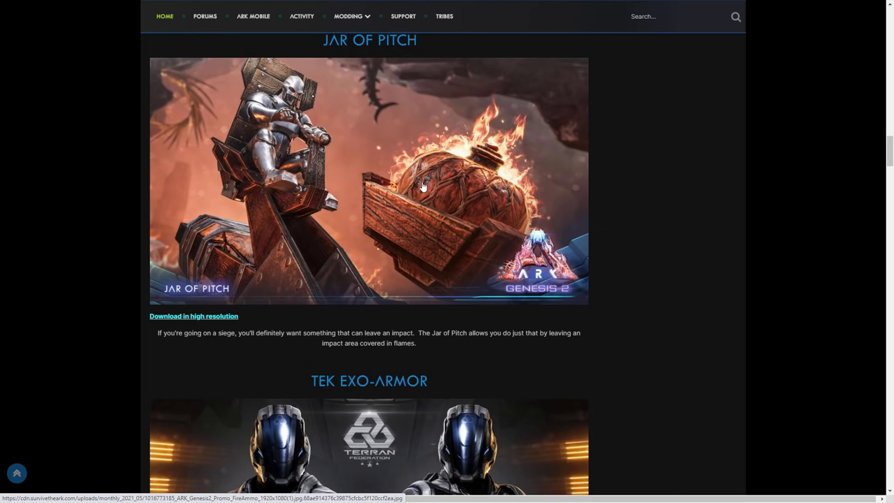
{"action": "scroll", "scroll_direction": "down", "scroll_amount": 3}
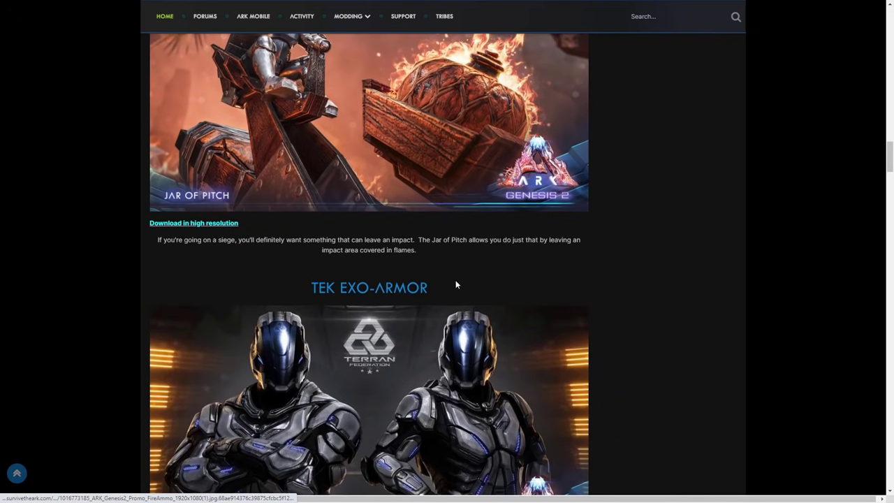
Scroll to the closing Studio Wildcard social links, then back up to Tek Exo-Armor.
{"action": "scroll", "scroll_direction": "down", "scroll_amount": 3}
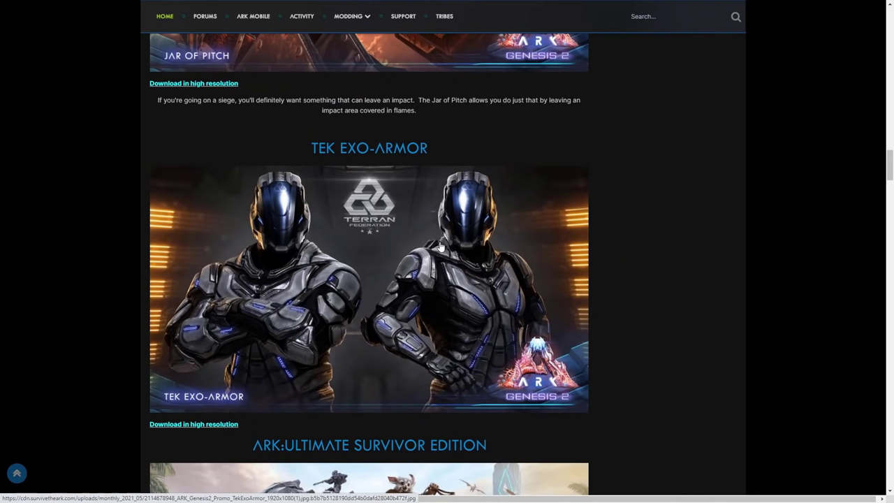
{"action": "mouse_move", "coordinate": [375, 168]}
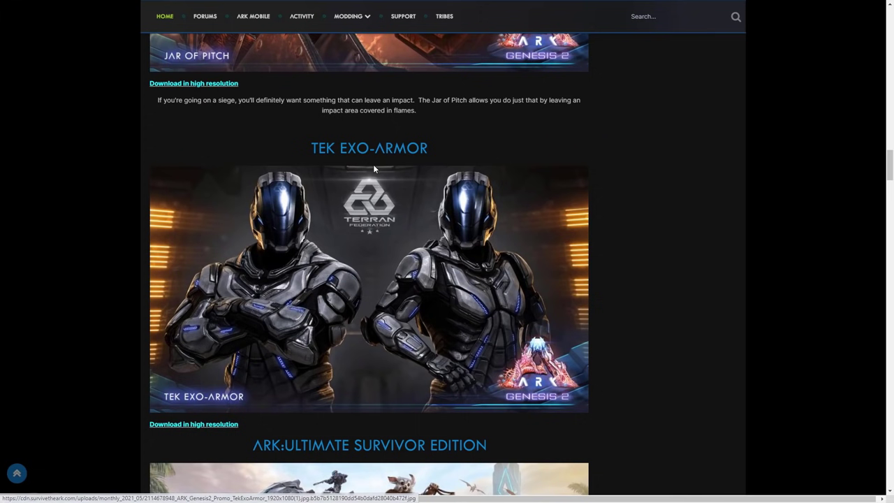
{"action": "mouse_move", "coordinate": [362, 170]}
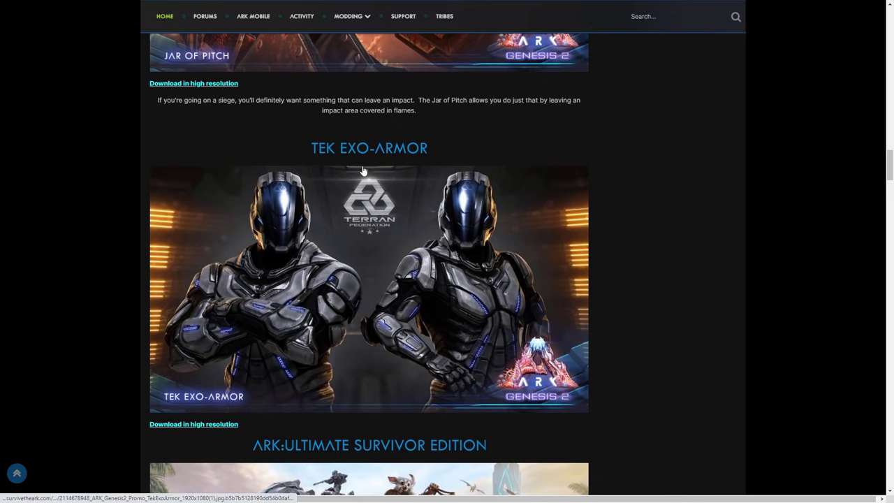
{"action": "mouse_move", "coordinate": [357, 167]}
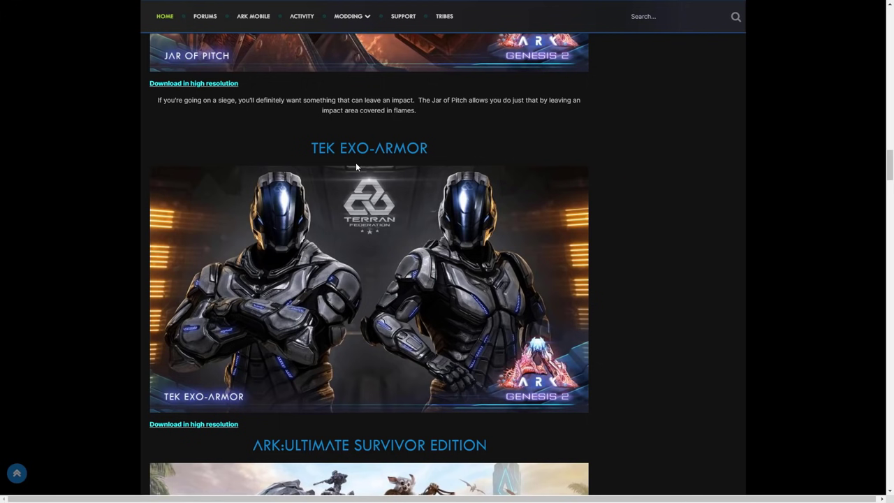
{"action": "mouse_move", "coordinate": [321, 286]}
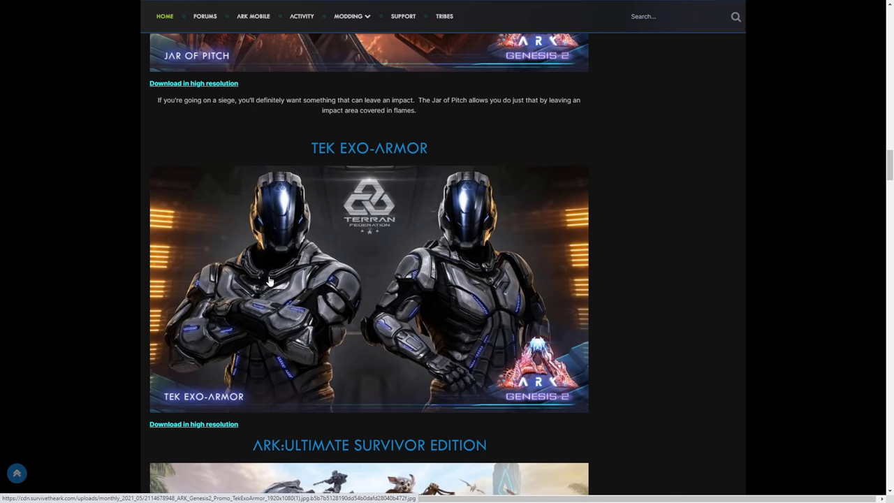
{"action": "mouse_move", "coordinate": [265, 275]}
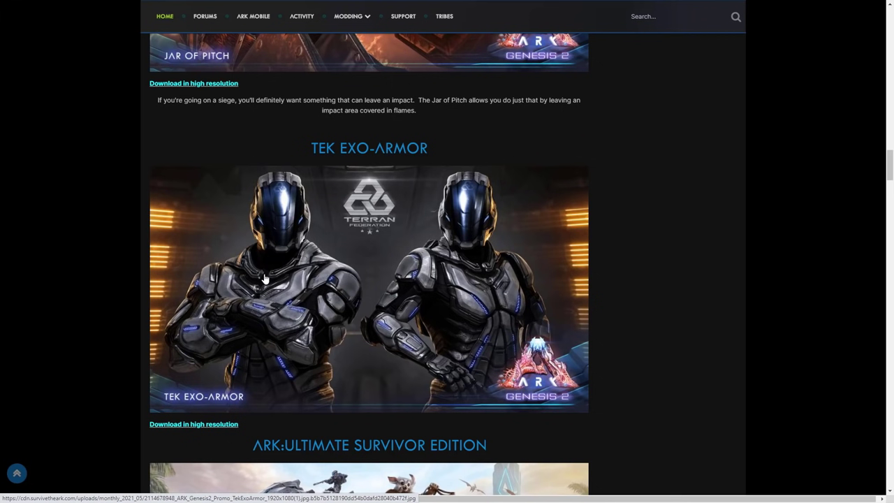
{"action": "mouse_move", "coordinate": [350, 308]}
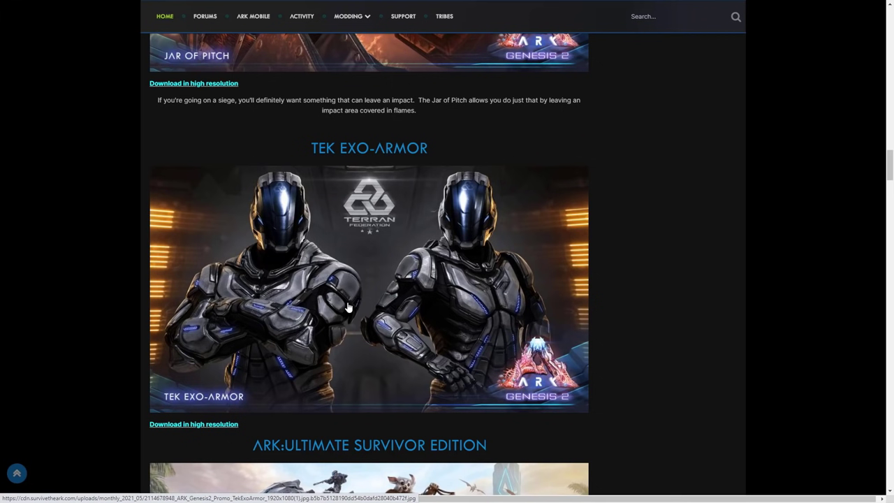
{"action": "mouse_move", "coordinate": [331, 291]}
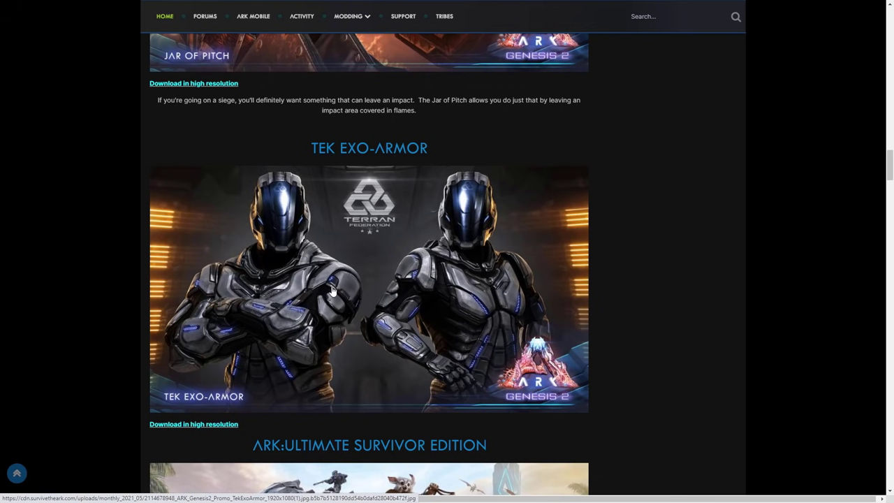
{"action": "mouse_move", "coordinate": [306, 278]}
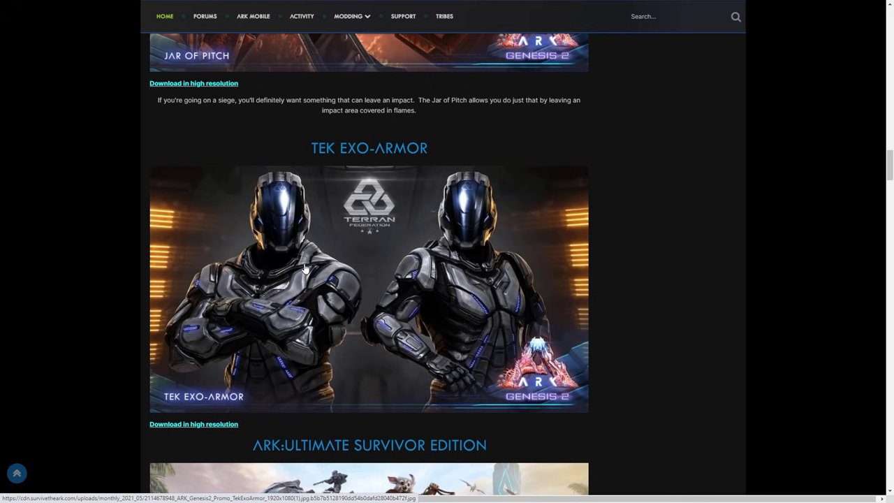
{"action": "mouse_move", "coordinate": [361, 211]}
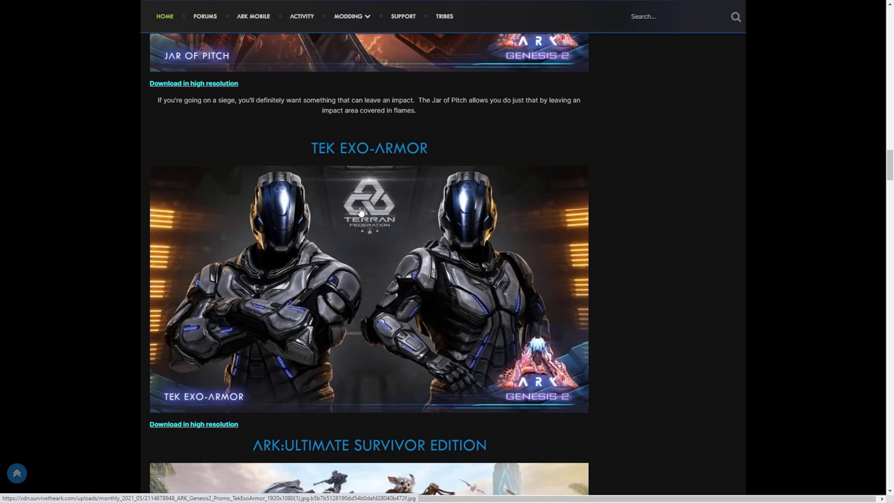
{"action": "mouse_move", "coordinate": [356, 216]}
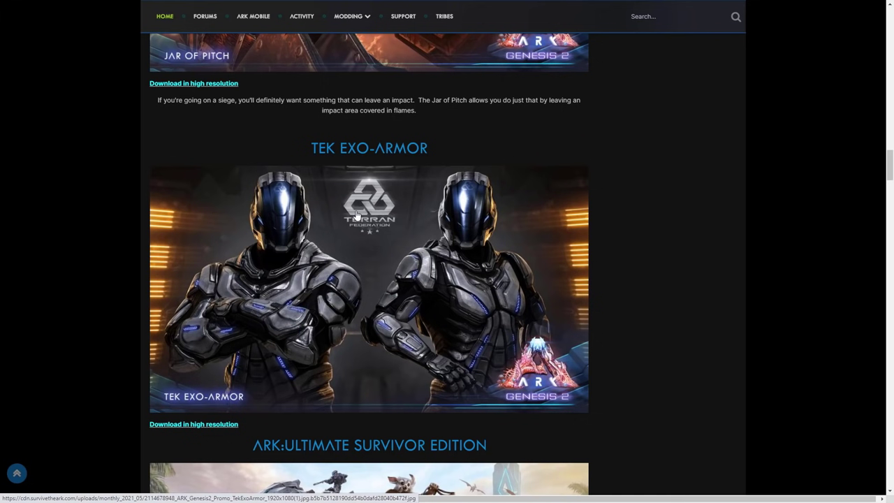
{"action": "mouse_move", "coordinate": [356, 208]}
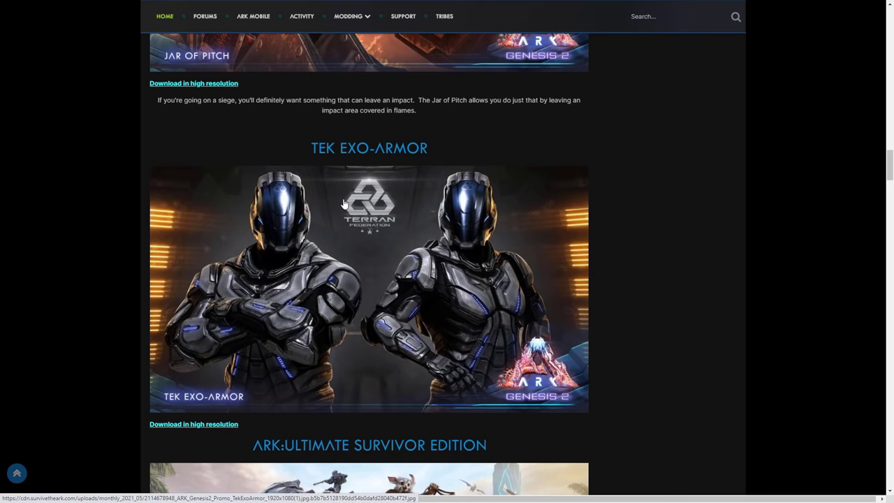
{"action": "mouse_move", "coordinate": [334, 196]}
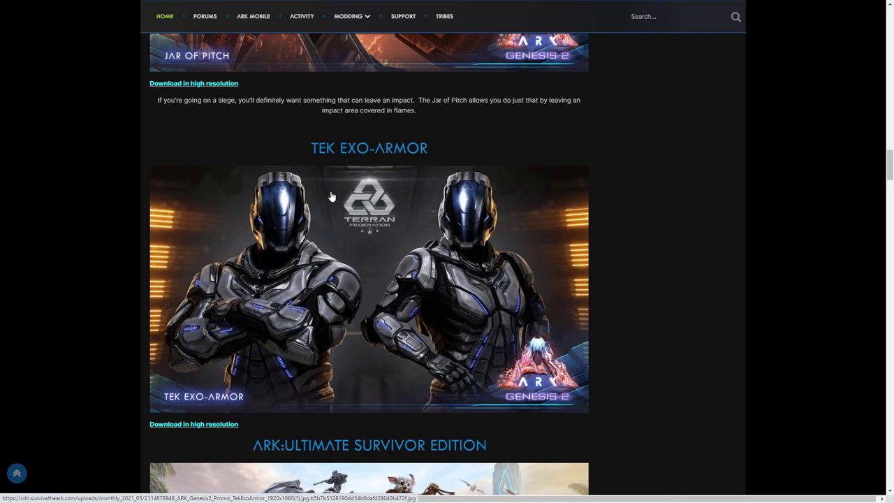
{"action": "mouse_move", "coordinate": [328, 201]}
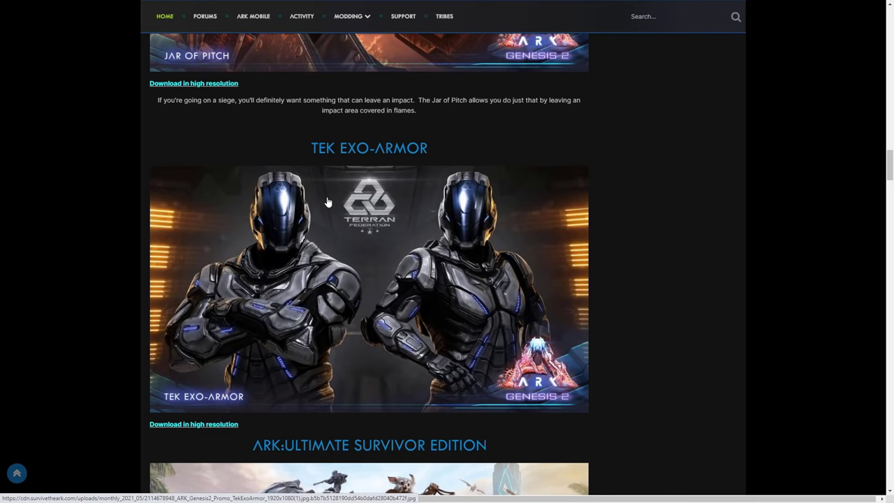
{"action": "mouse_move", "coordinate": [315, 196]}
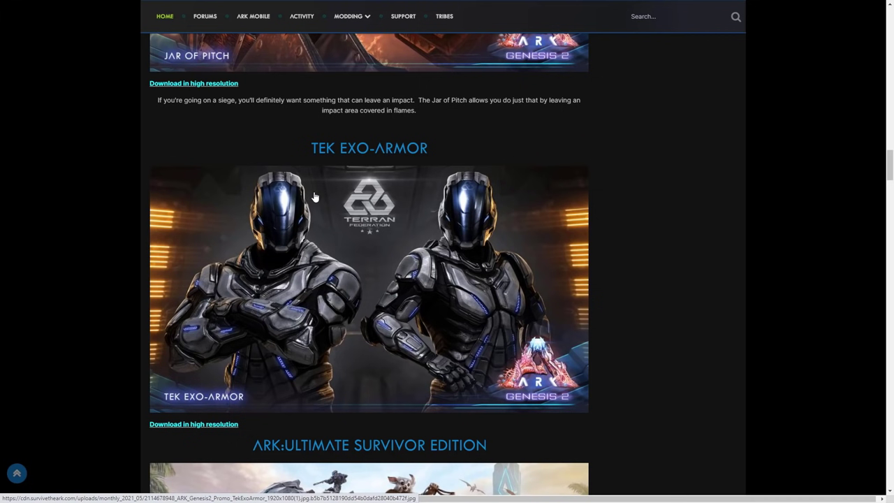
{"action": "mouse_move", "coordinate": [331, 184]}
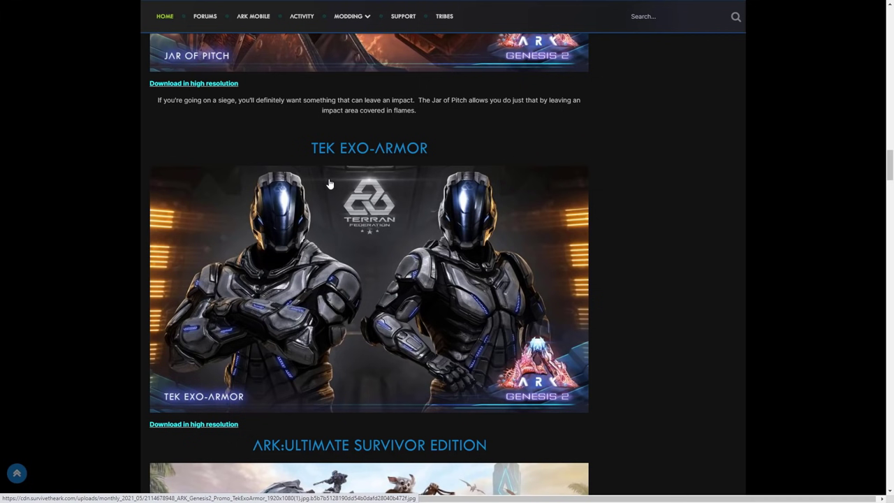
{"action": "mouse_move", "coordinate": [301, 196]}
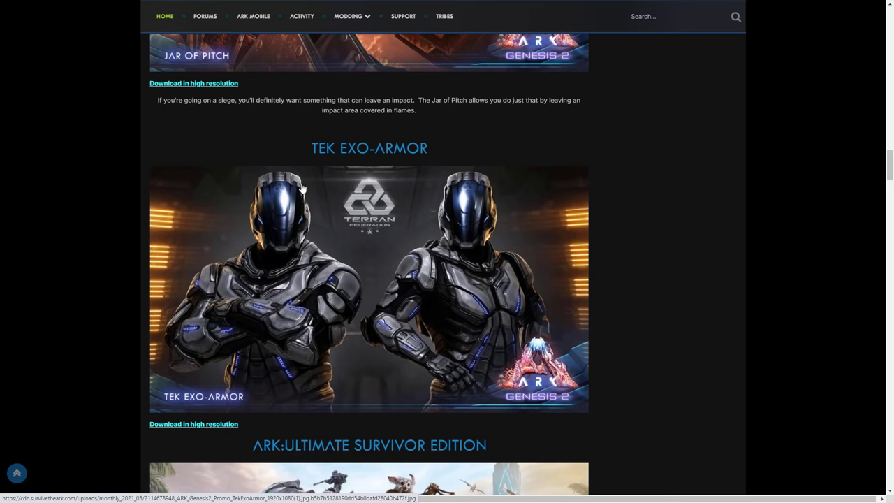
{"action": "mouse_move", "coordinate": [379, 178]}
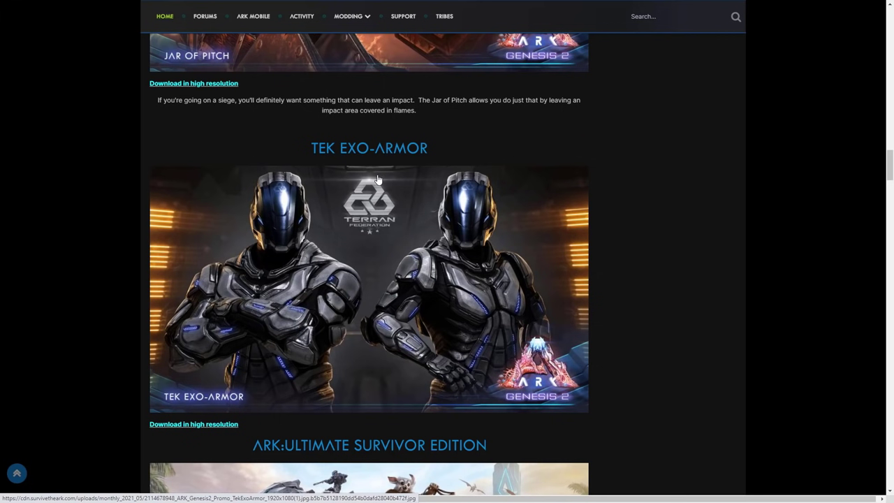
{"action": "mouse_move", "coordinate": [329, 187]}
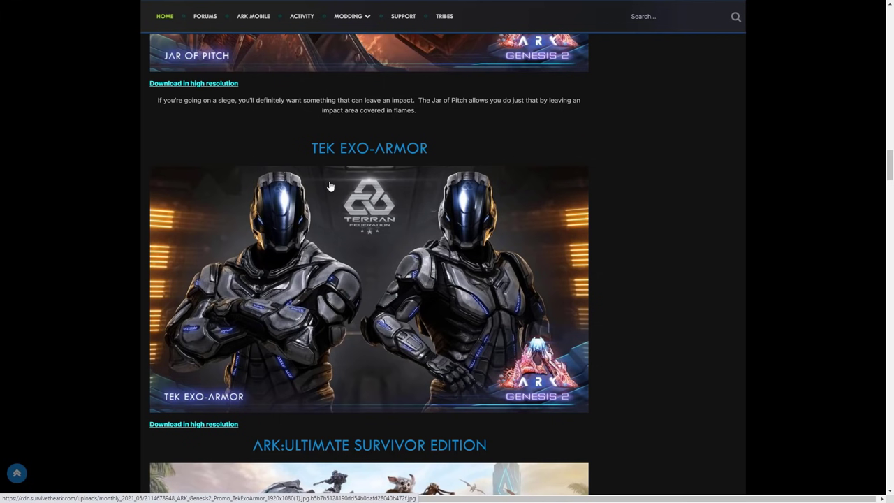
{"action": "mouse_move", "coordinate": [313, 181]}
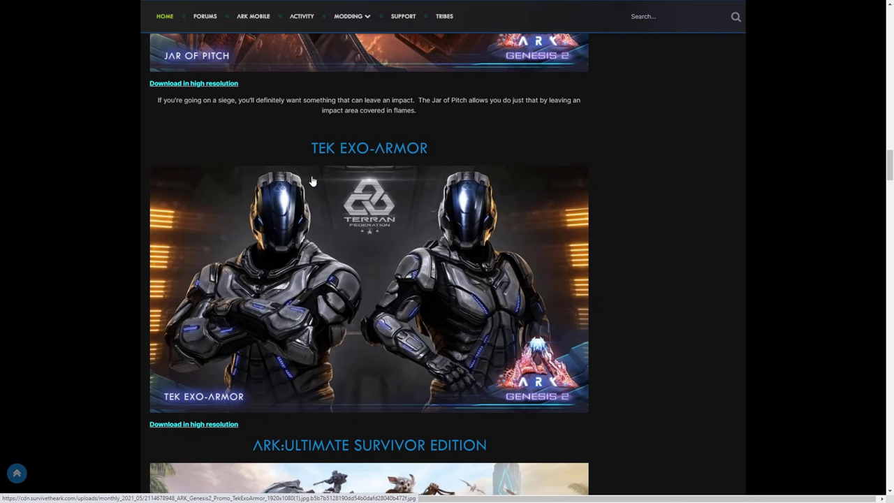
{"action": "mouse_move", "coordinate": [310, 187]}
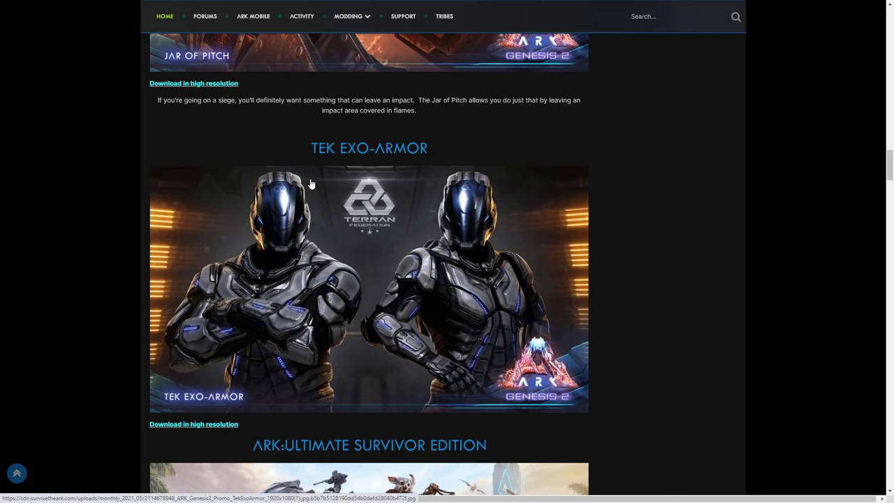
{"action": "mouse_move", "coordinate": [304, 181]}
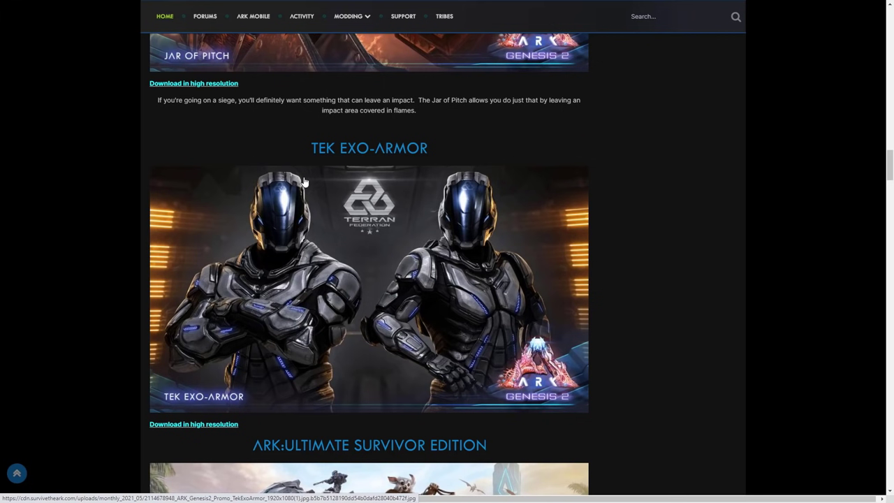
{"action": "mouse_move", "coordinate": [260, 192]}
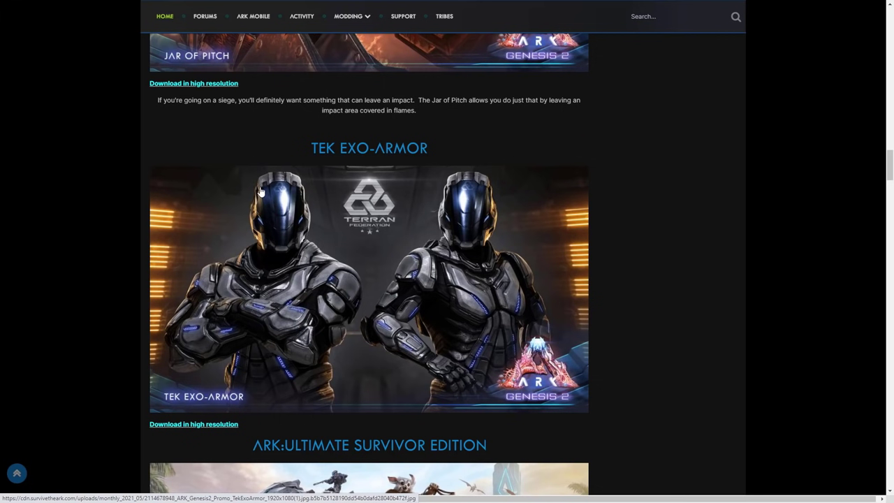
{"action": "mouse_move", "coordinate": [263, 184]}
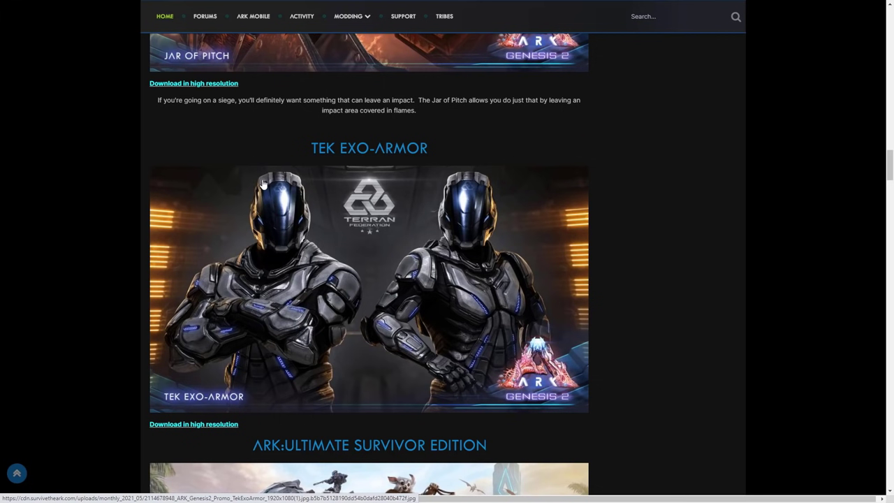
{"action": "mouse_move", "coordinate": [258, 177]}
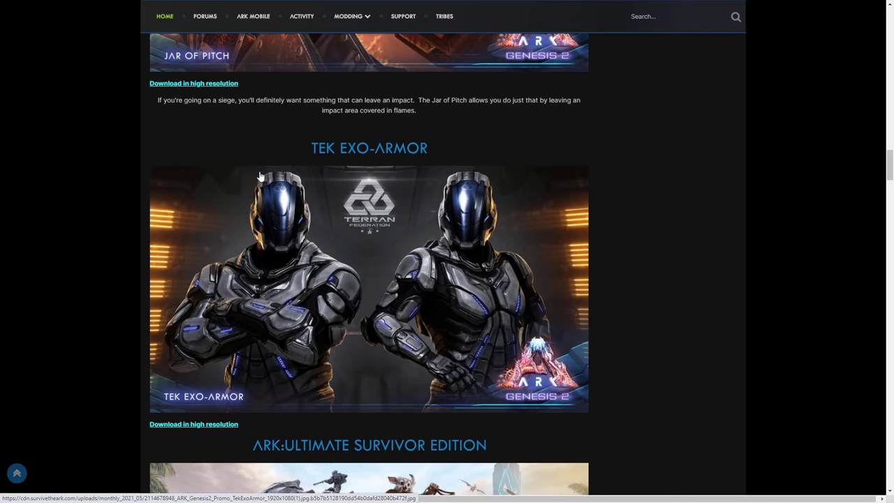
{"action": "mouse_move", "coordinate": [262, 171]}
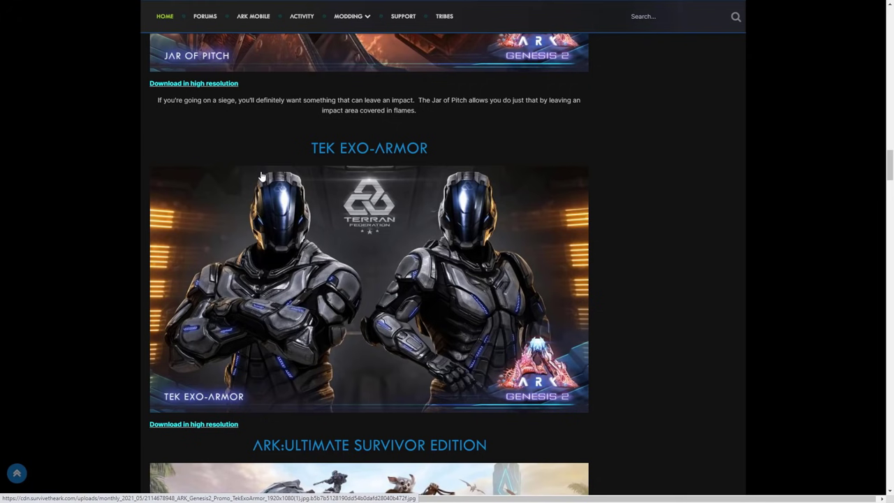
{"action": "mouse_move", "coordinate": [255, 181]}
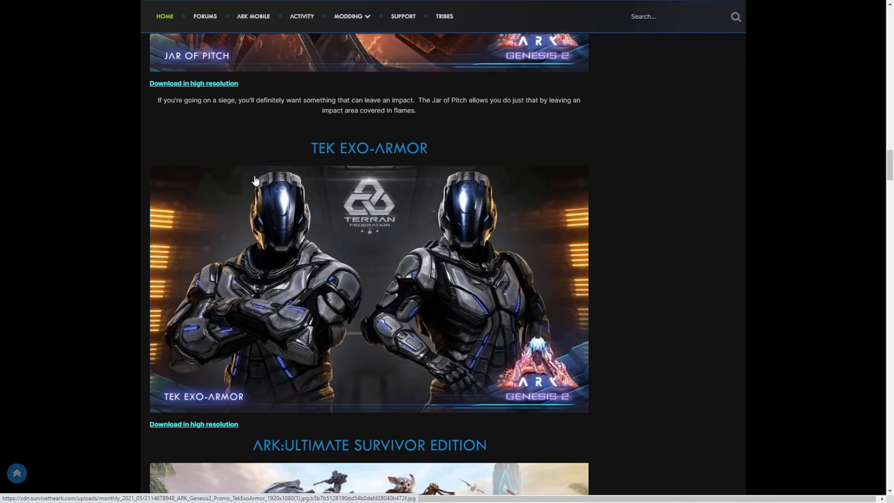
{"action": "scroll", "scroll_direction": "down", "scroll_amount": 3}
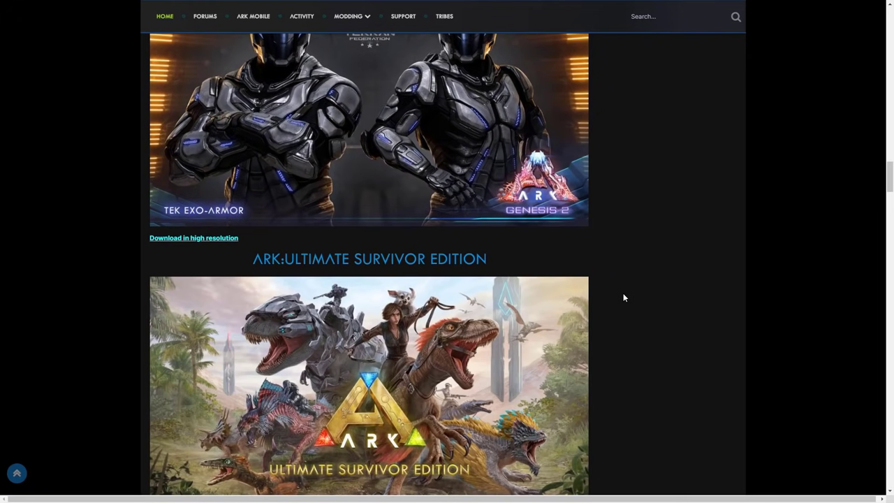
{"action": "scroll", "scroll_direction": "down", "scroll_amount": 3}
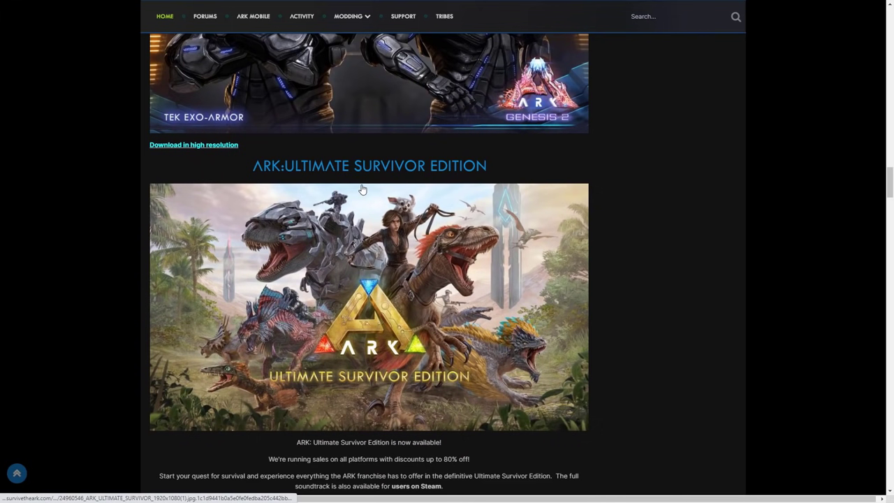
{"action": "scroll", "scroll_direction": "down", "scroll_amount": 3}
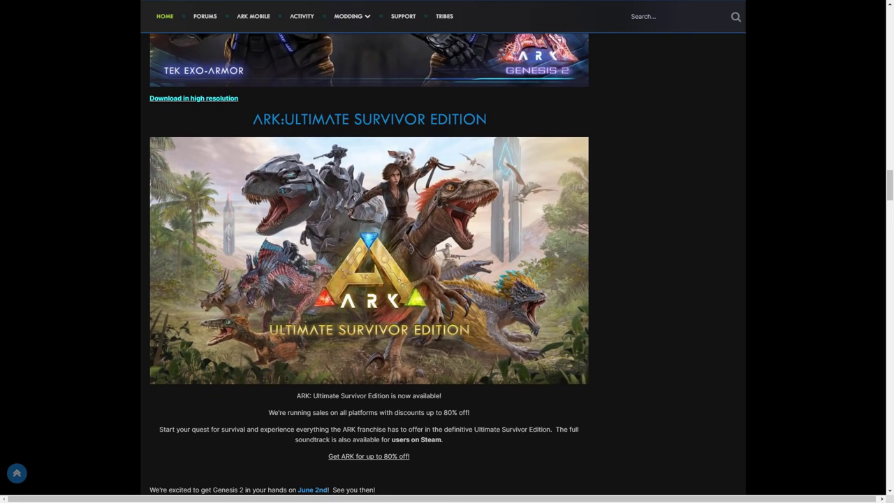
{"action": "mouse_move", "coordinate": [185, 450]}
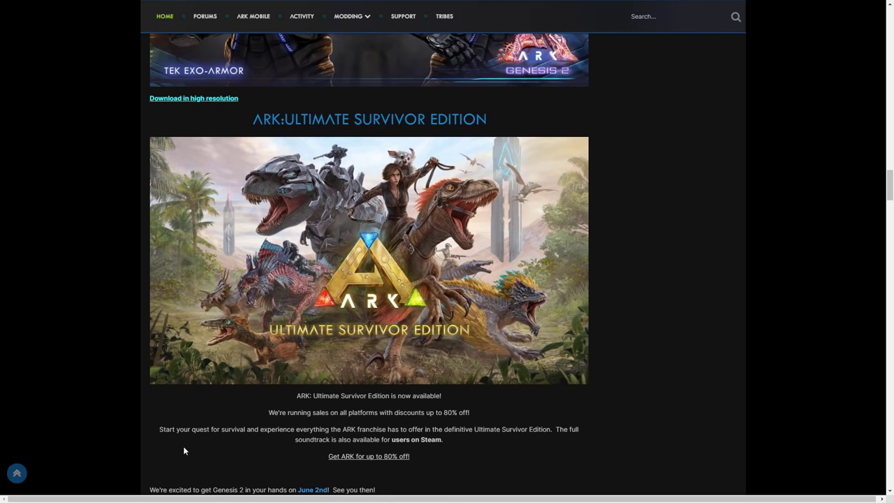
{"action": "mouse_move", "coordinate": [178, 444]}
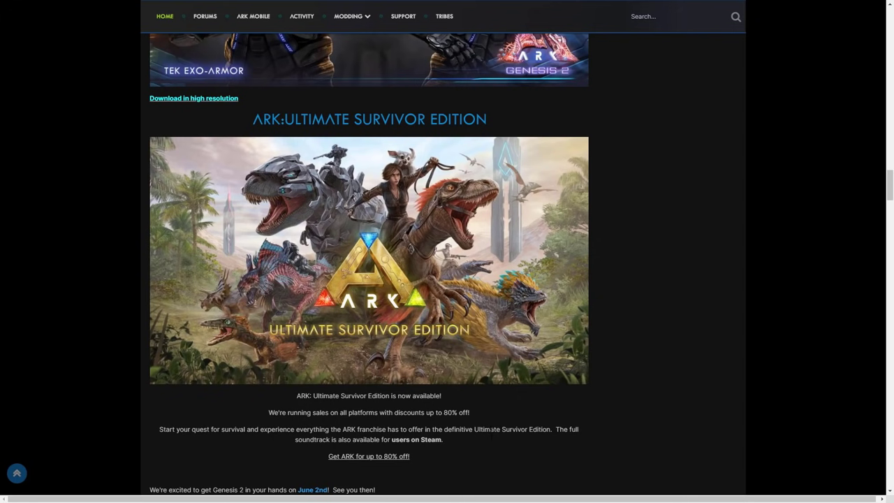
{"action": "scroll", "scroll_direction": "down", "scroll_amount": 3}
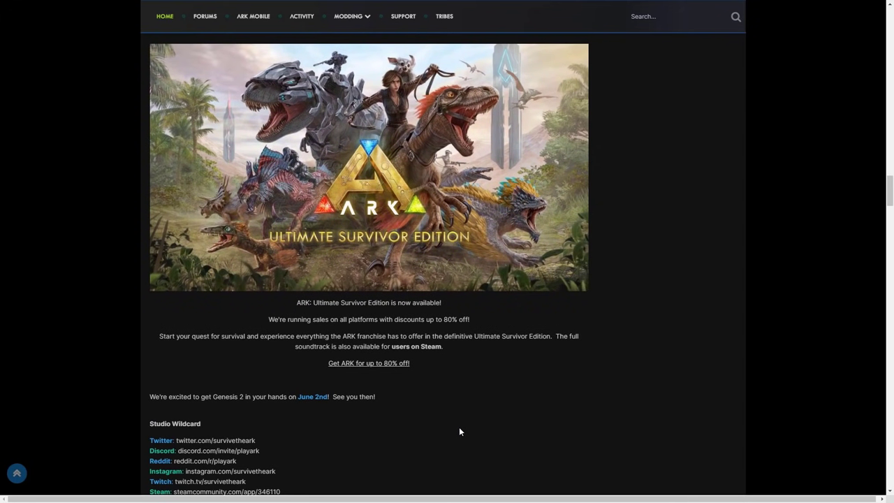
{"action": "mouse_move", "coordinate": [292, 386]}
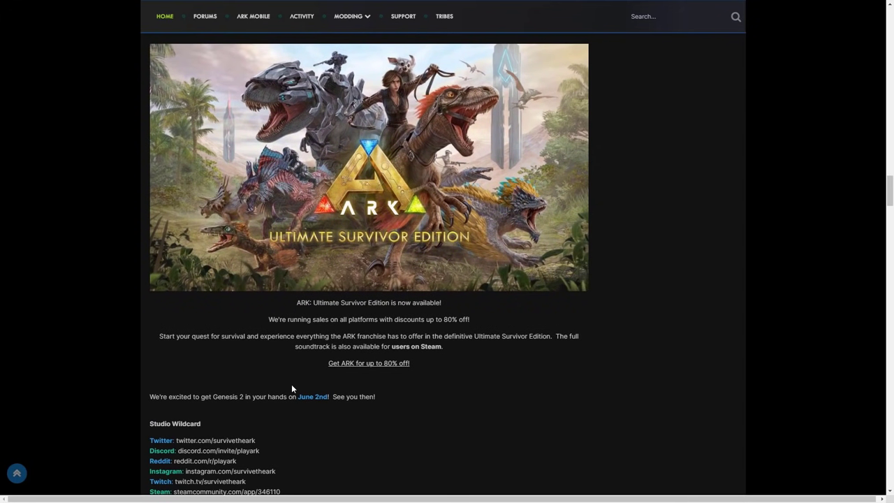
{"action": "mouse_move", "coordinate": [282, 413]}
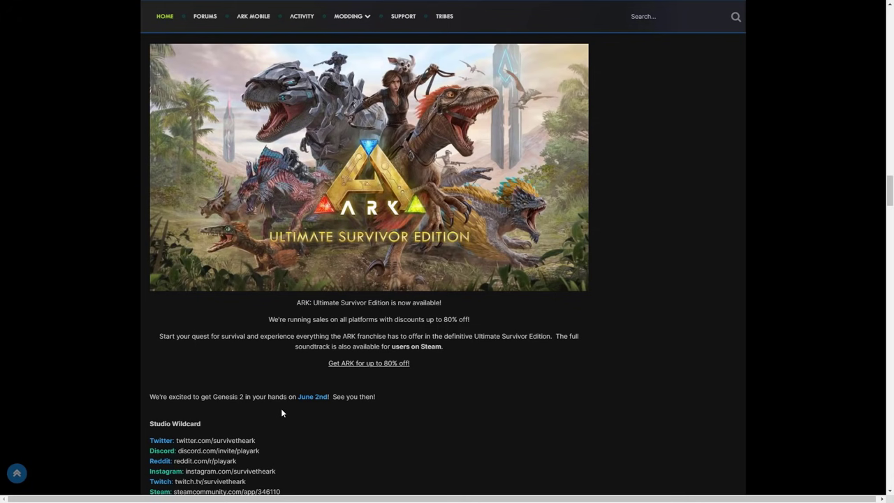
{"action": "scroll", "scroll_direction": "down", "scroll_amount": 3}
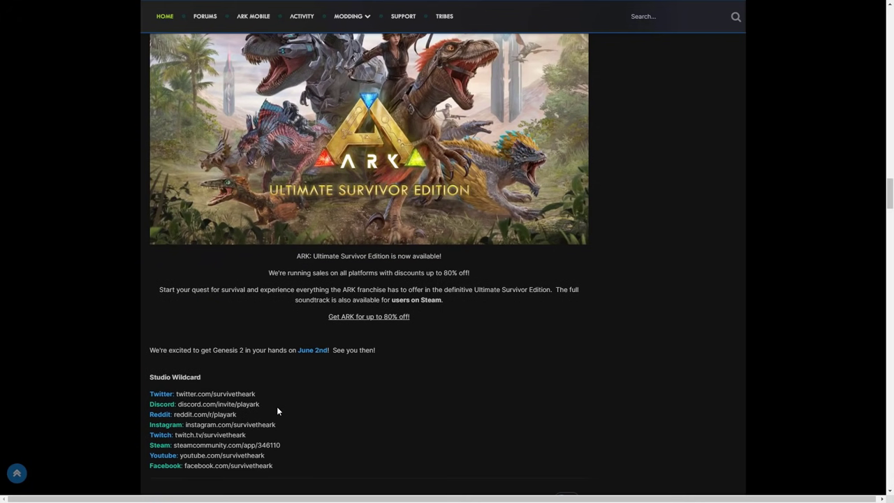
{"action": "scroll", "scroll_direction": "up", "scroll_amount": 3}
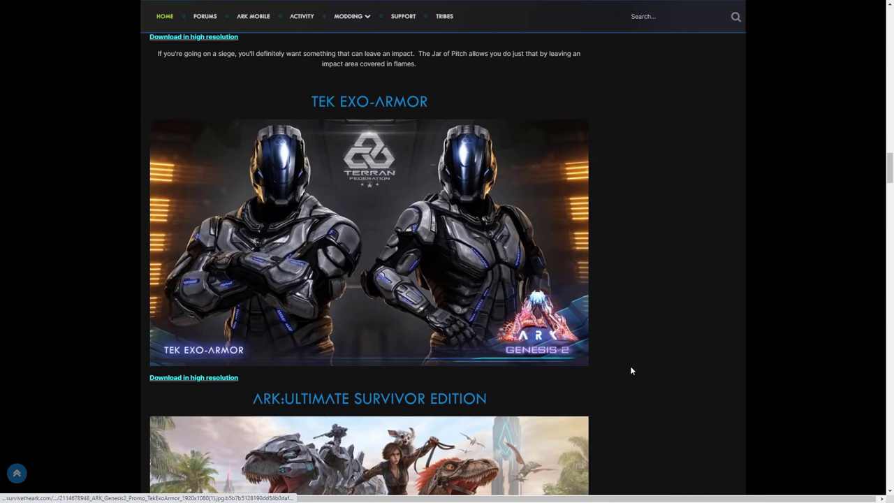
{"action": "mouse_move", "coordinate": [656, 377]}
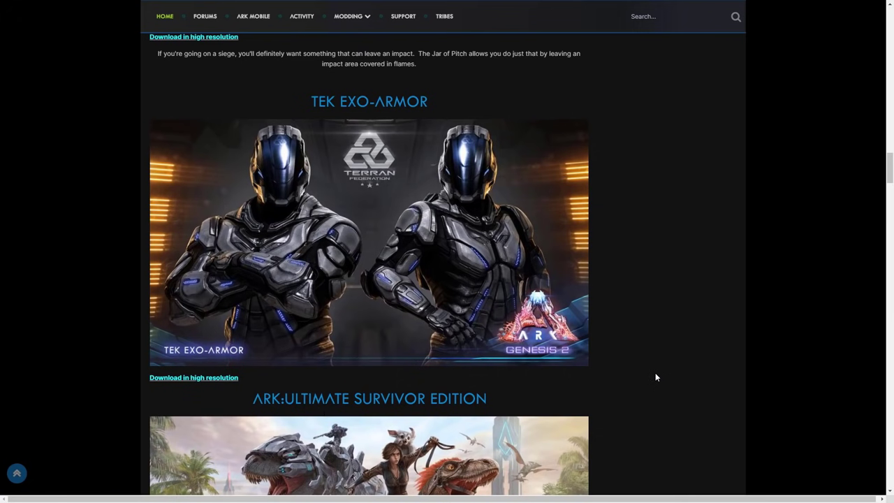
Scroll up to the post's byline, intro paragraph and Biome Variants image.
{"action": "scroll", "scroll_direction": "down", "scroll_amount": 3}
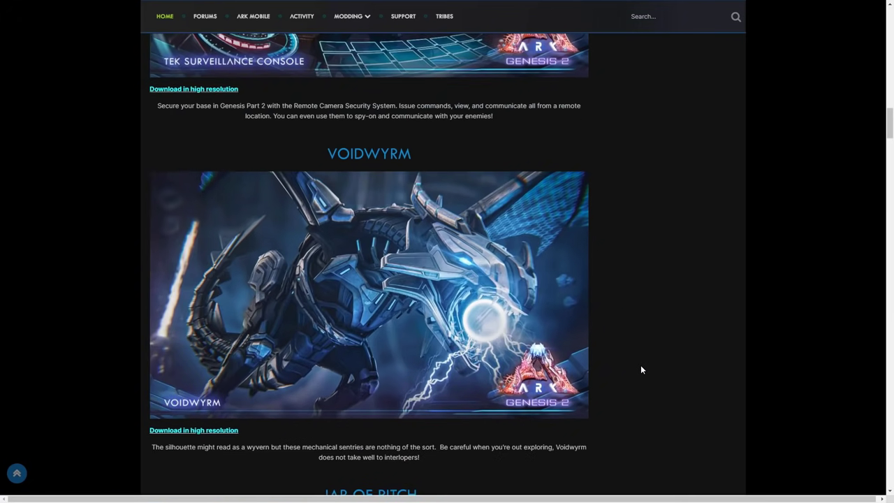
{"action": "scroll", "scroll_direction": "up", "scroll_amount": 3}
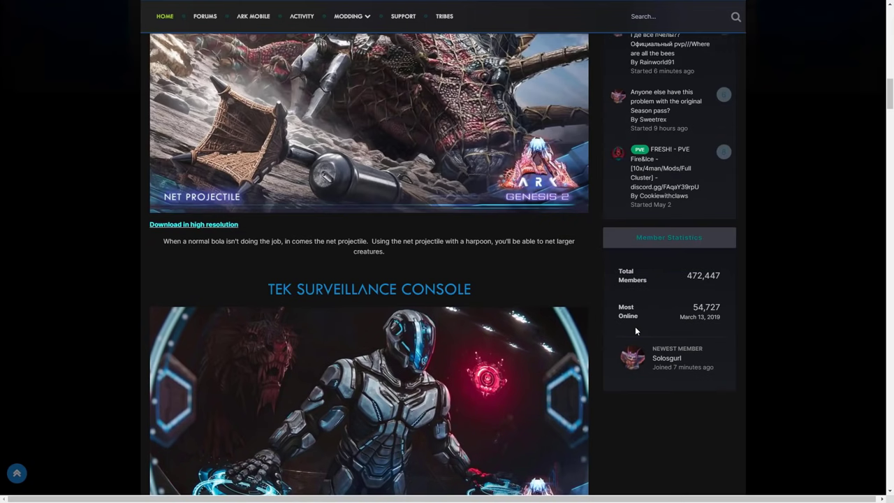
{"action": "scroll", "scroll_direction": "up", "scroll_amount": 3}
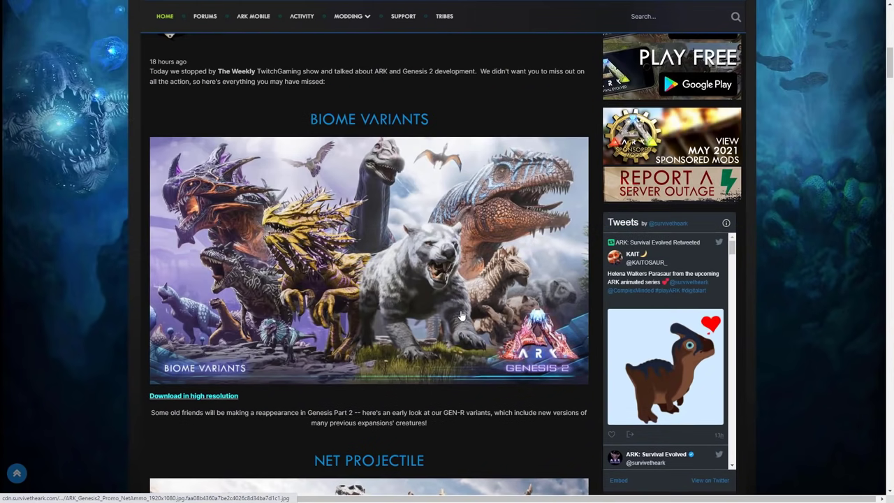
{"action": "mouse_move", "coordinate": [461, 316]}
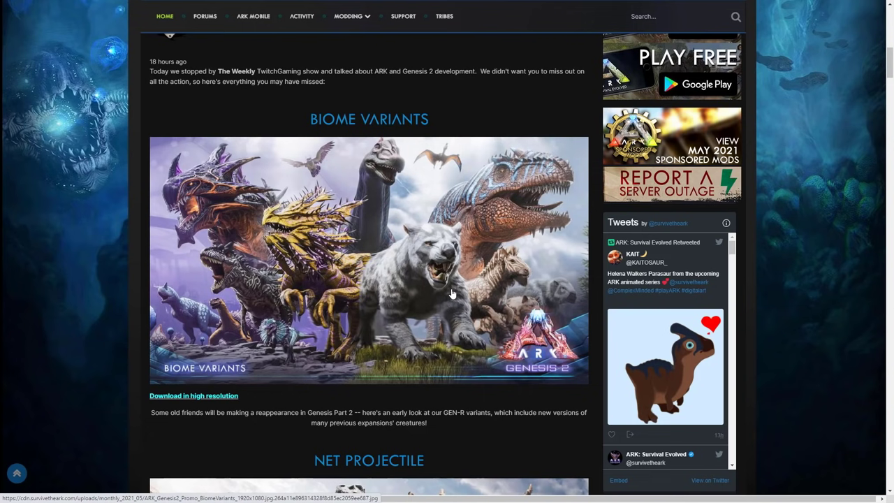
{"action": "scroll", "scroll_direction": "up", "scroll_amount": 3}
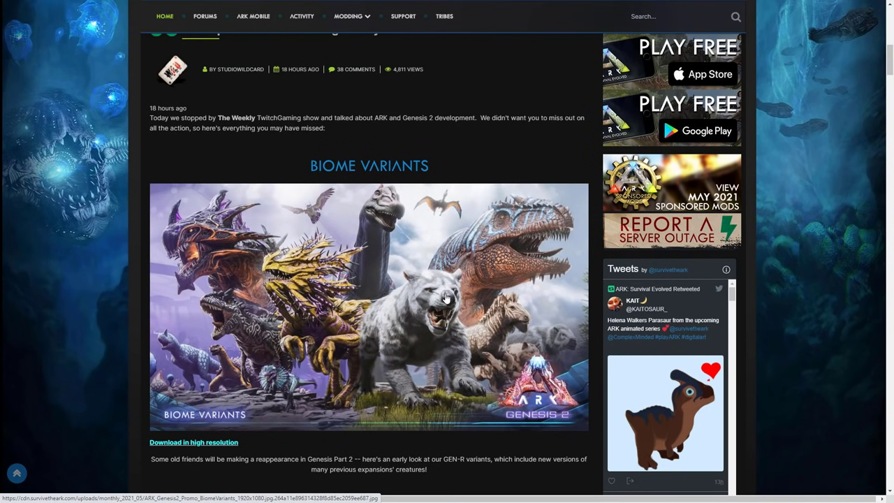
{"action": "mouse_move", "coordinate": [429, 271]}
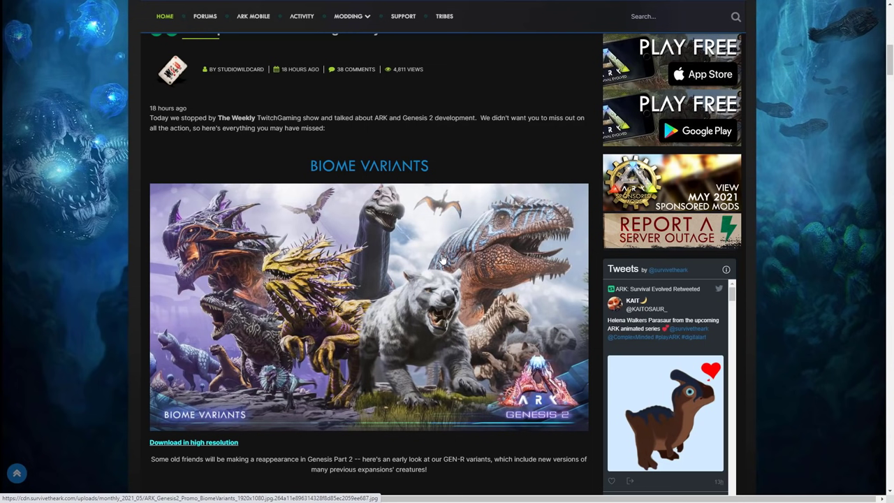
Skim down past Net Projectile, Voidwyrm and Jar of Pitch to Tek Exo-Armor, then back up.
{"action": "scroll", "scroll_direction": "down", "scroll_amount": 3}
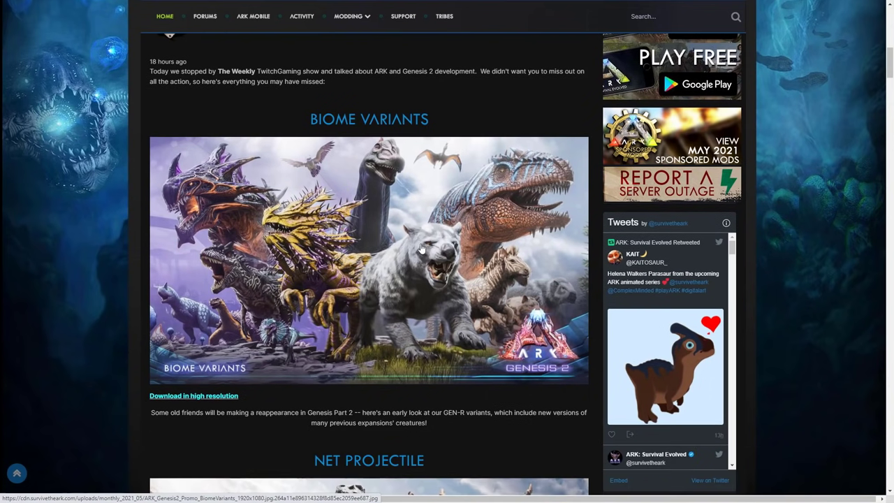
{"action": "scroll", "scroll_direction": "down", "scroll_amount": 3}
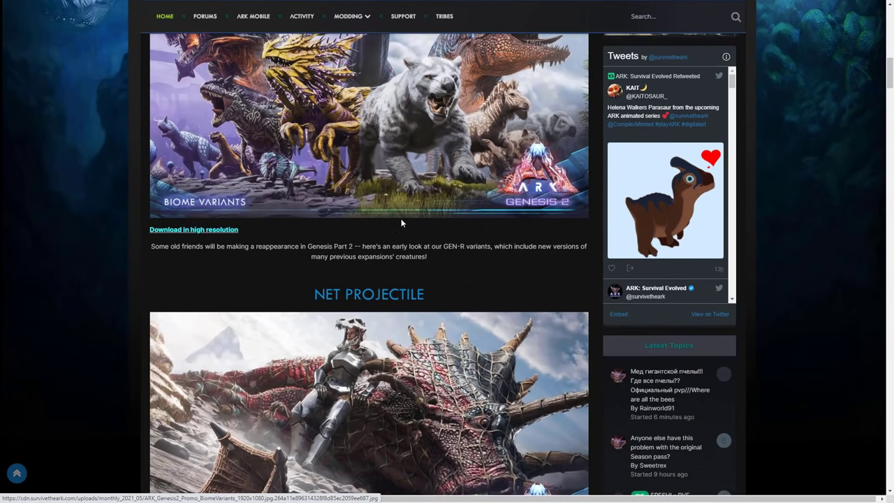
{"action": "scroll", "scroll_direction": "down", "scroll_amount": 3}
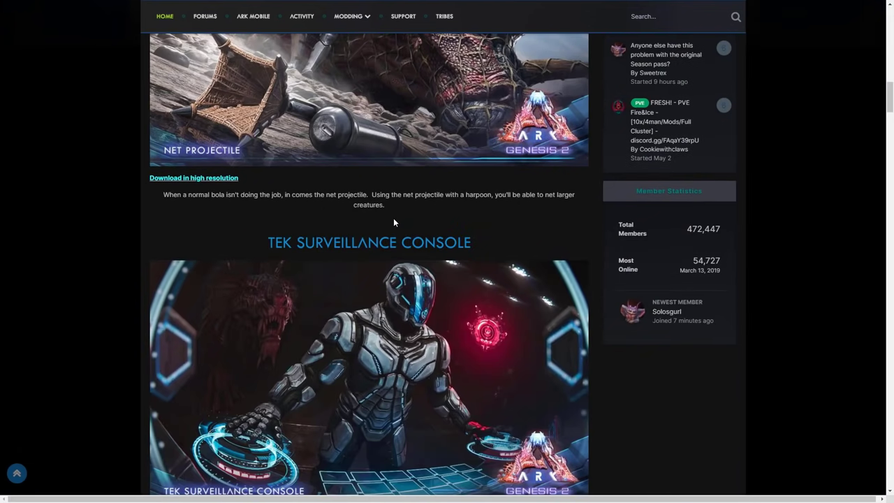
{"action": "scroll", "scroll_direction": "down", "scroll_amount": 3}
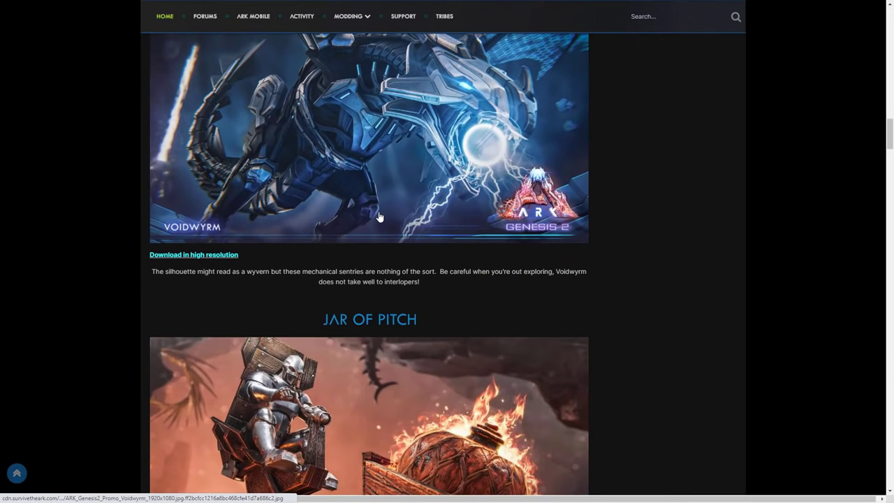
{"action": "scroll", "scroll_direction": "down", "scroll_amount": 3}
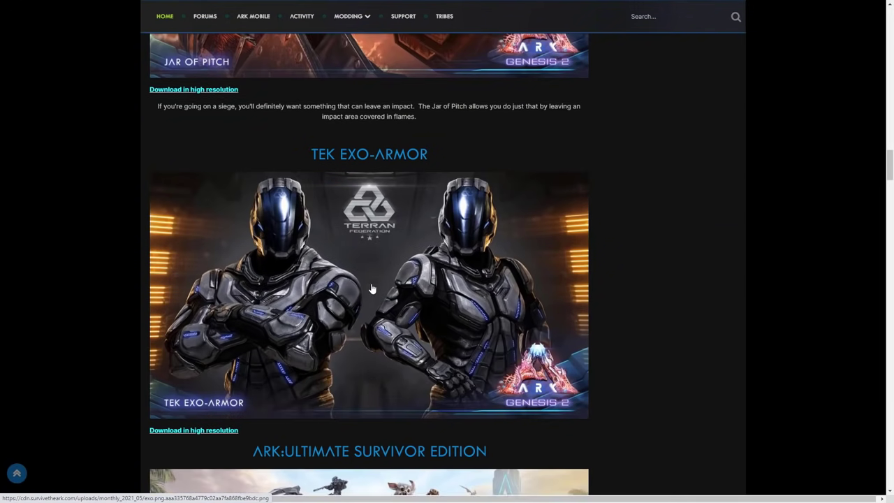
{"action": "scroll", "scroll_direction": "down", "scroll_amount": 3}
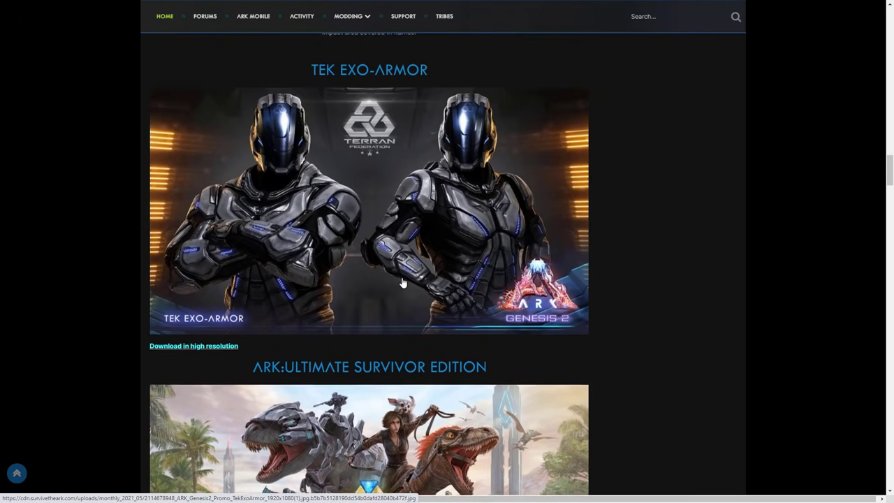
{"action": "scroll", "scroll_direction": "down", "scroll_amount": 3}
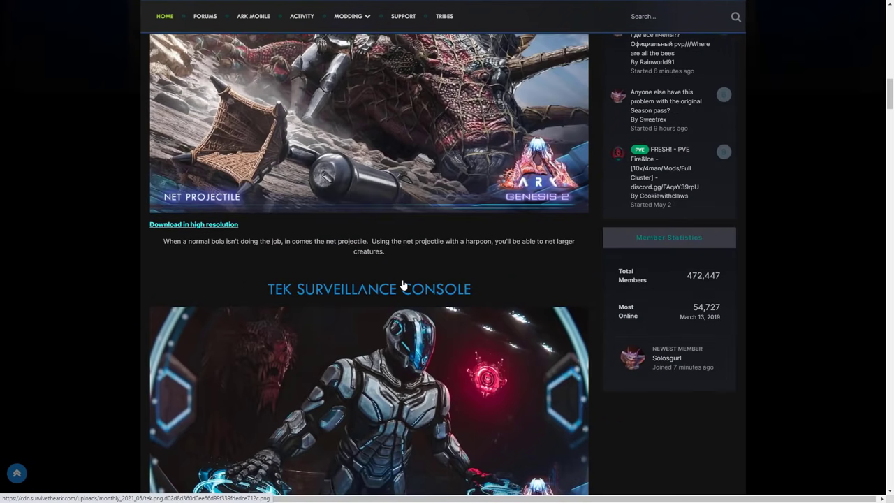
{"action": "scroll", "scroll_direction": "up", "scroll_amount": 3}
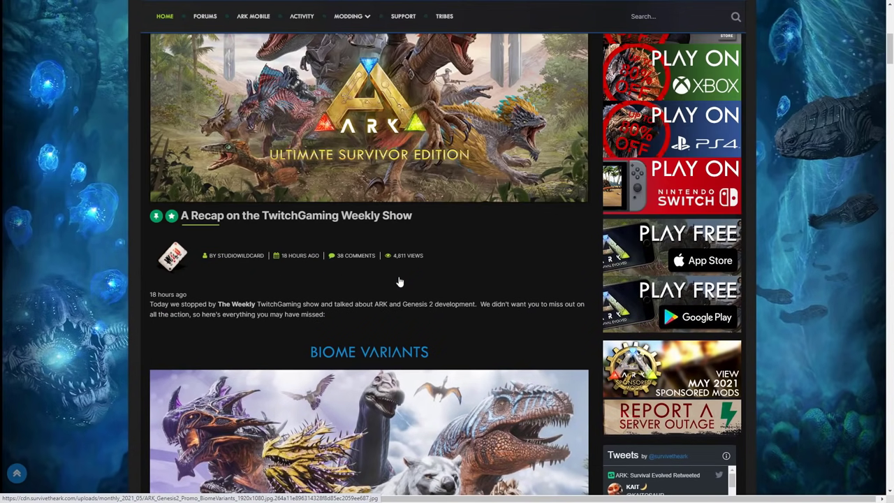
{"action": "mouse_move", "coordinate": [402, 280]}
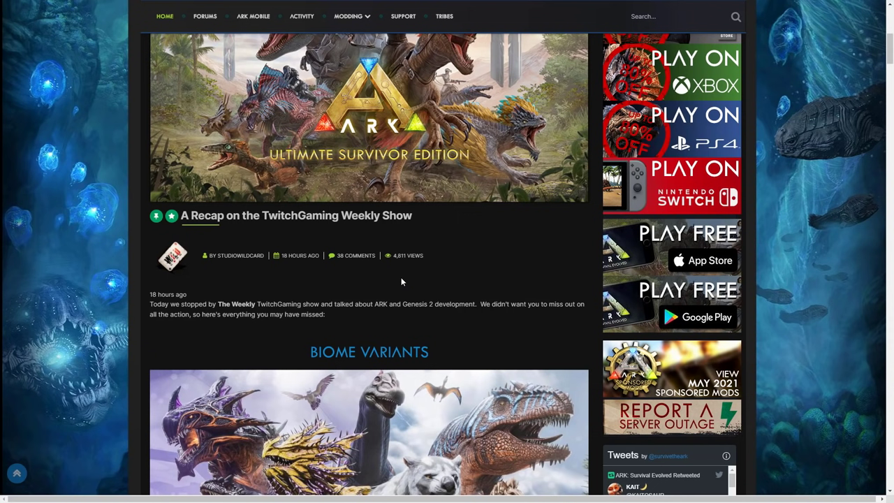
{"action": "mouse_move", "coordinate": [366, 281]}
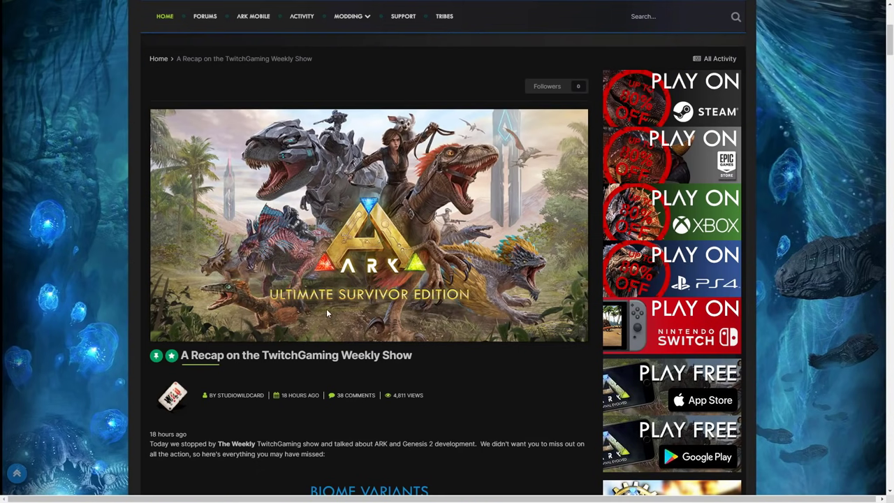
{"action": "mouse_move", "coordinate": [353, 325]}
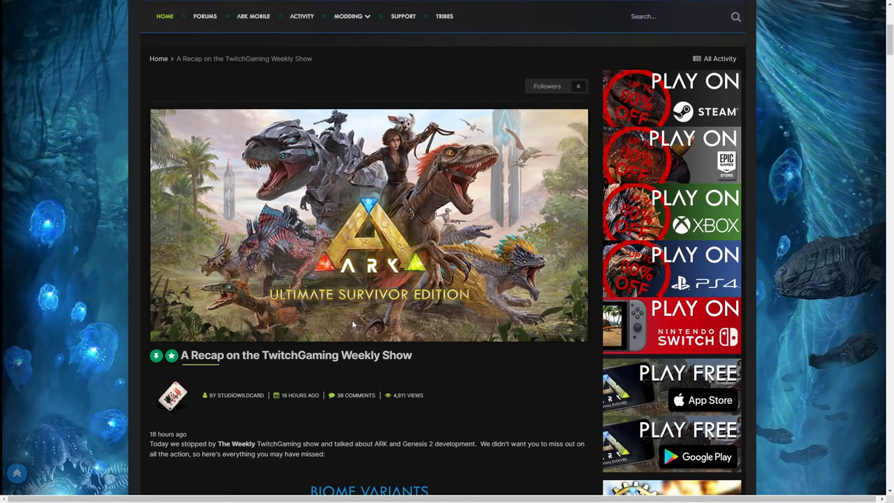
{"action": "mouse_move", "coordinate": [290, 259]}
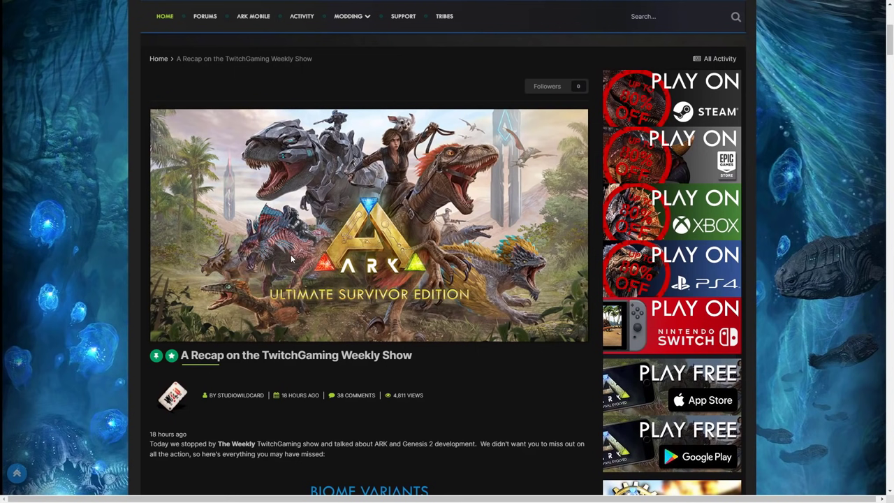
{"action": "mouse_move", "coordinate": [266, 241]}
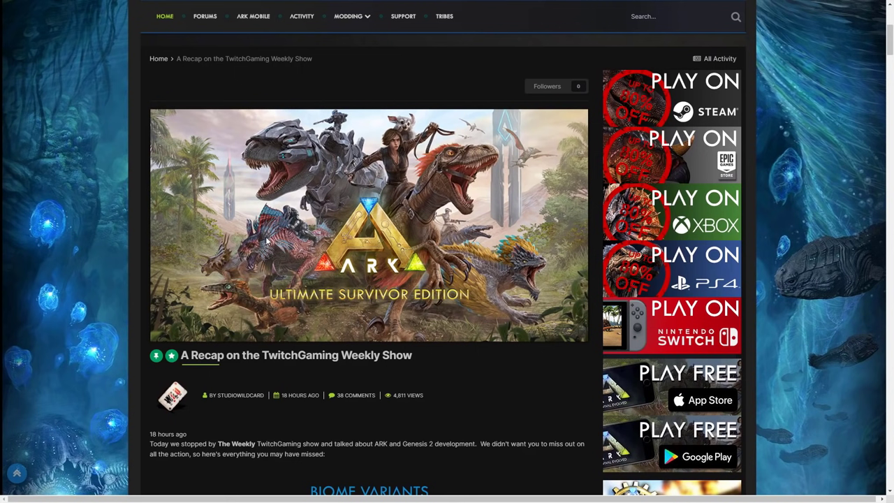
{"action": "mouse_move", "coordinate": [187, 210]}
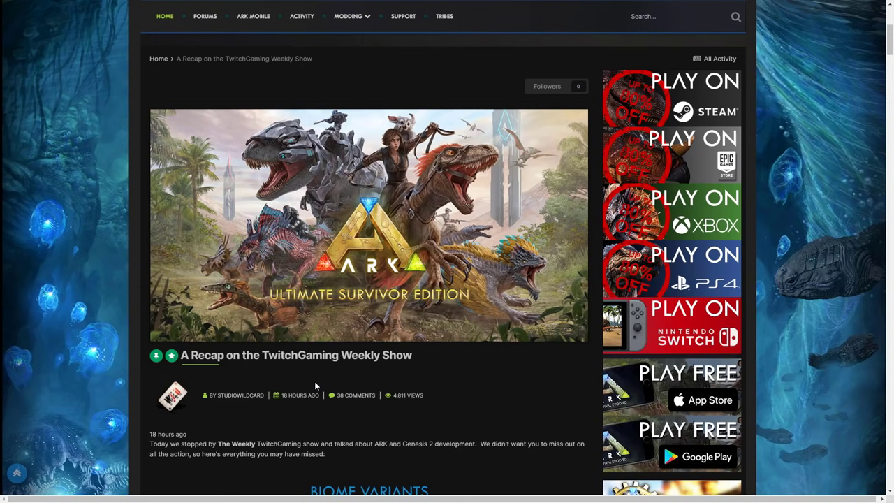
Scroll down slightly from the page top to show the title and Biome Variants image.
{"action": "scroll", "scroll_direction": "down", "scroll_amount": 3}
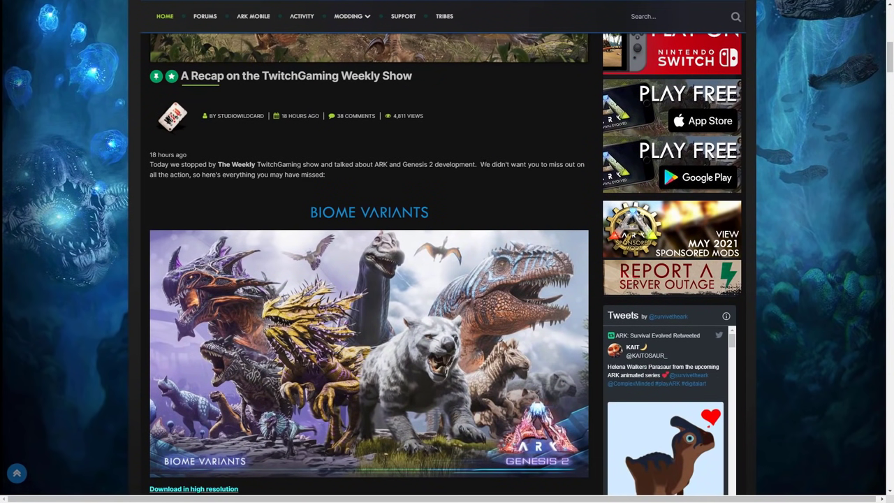
{"action": "mouse_move", "coordinate": [485, 163]}
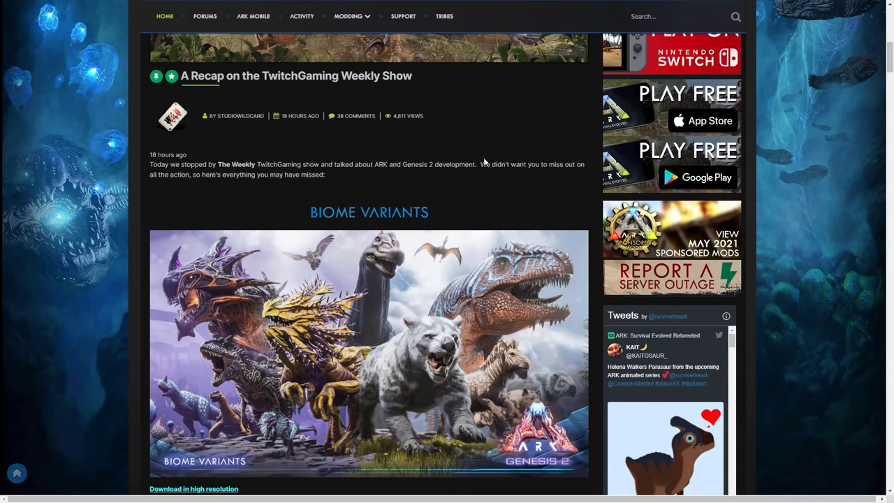
{"action": "mouse_move", "coordinate": [479, 163]}
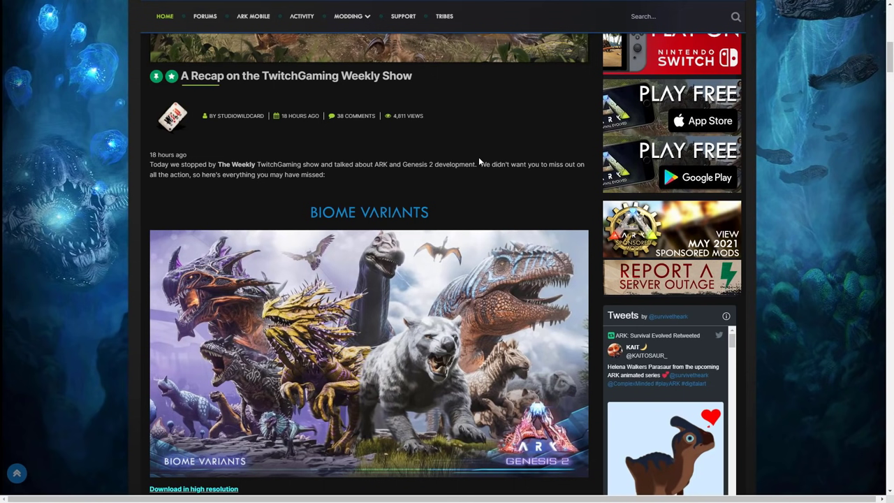